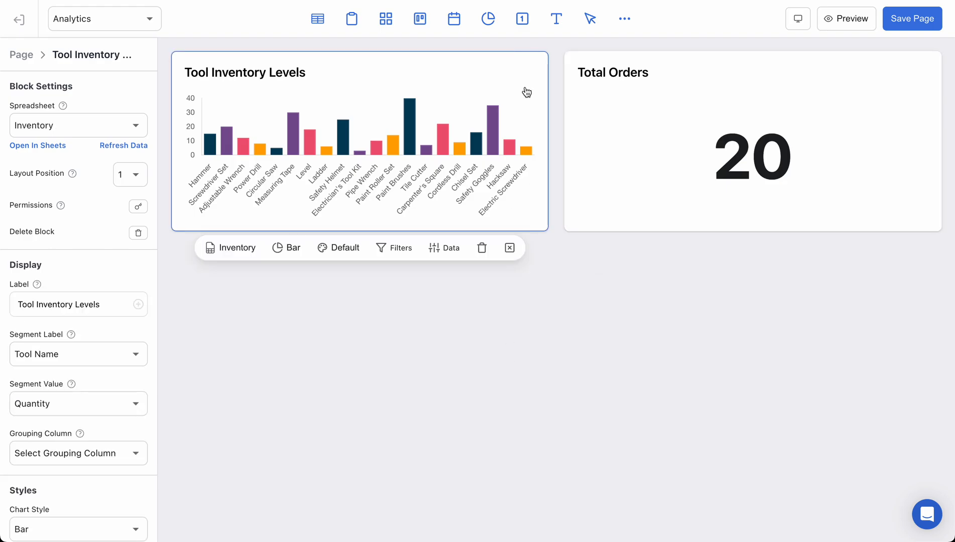
mouse_move(580, 299)
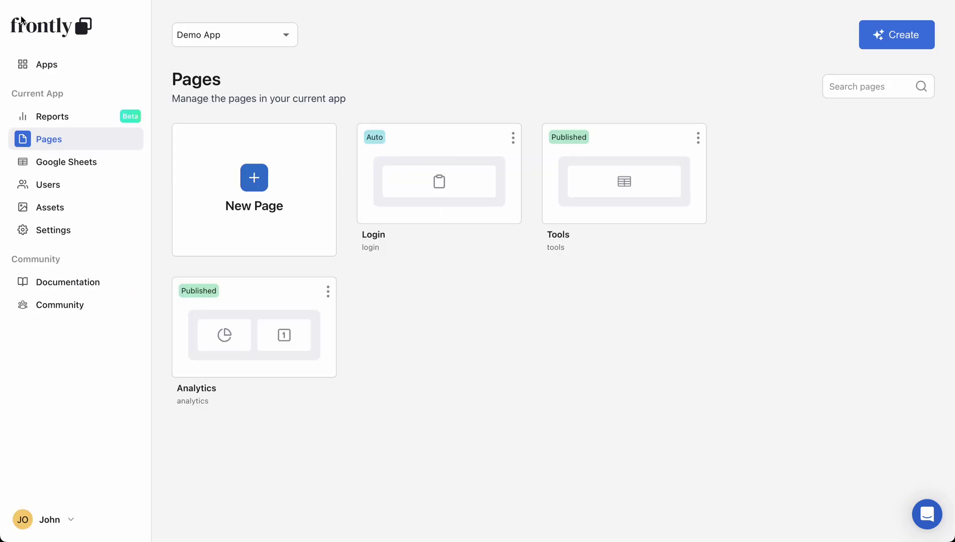
mouse_move(57, 190)
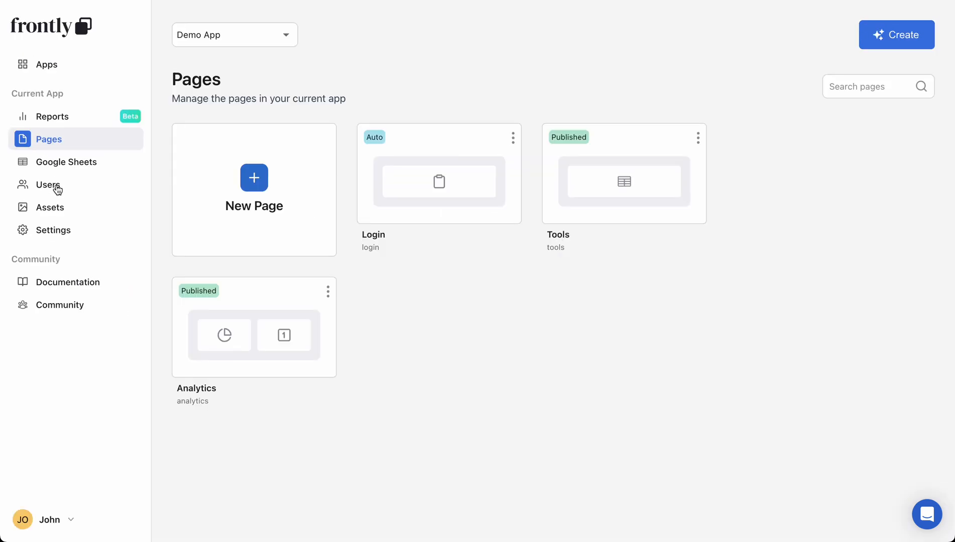
Add two user groups named Admin and Employees under Users > User Groups.
left_click(47, 185)
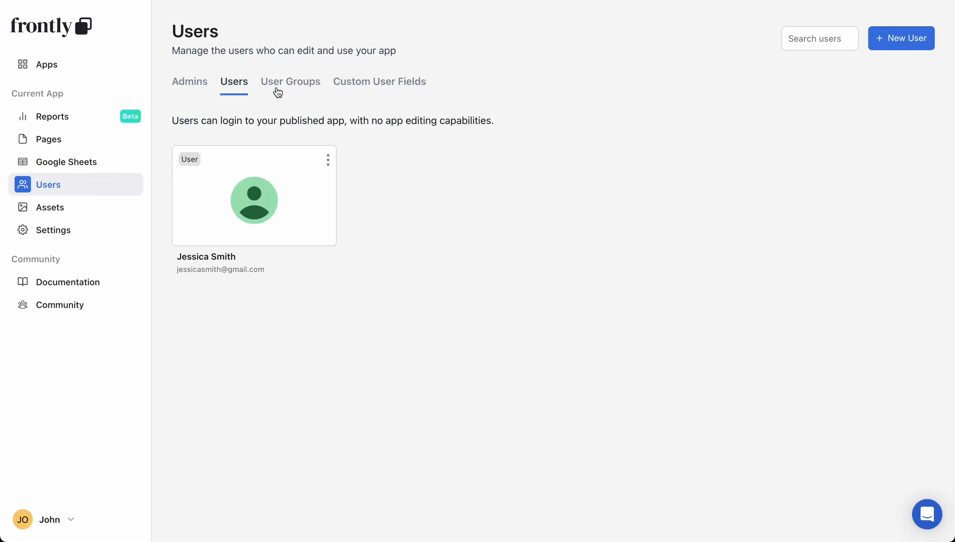
left_click(290, 82)
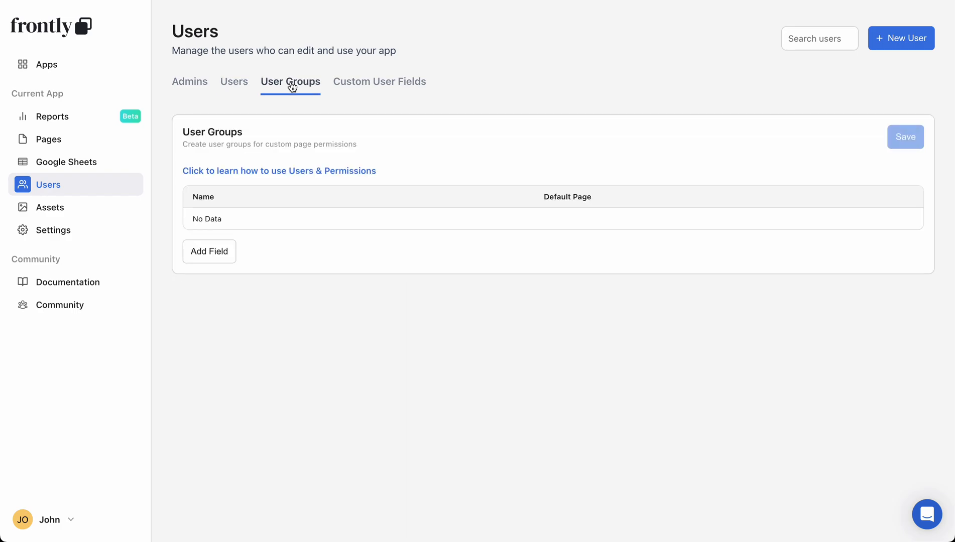
left_click(209, 267)
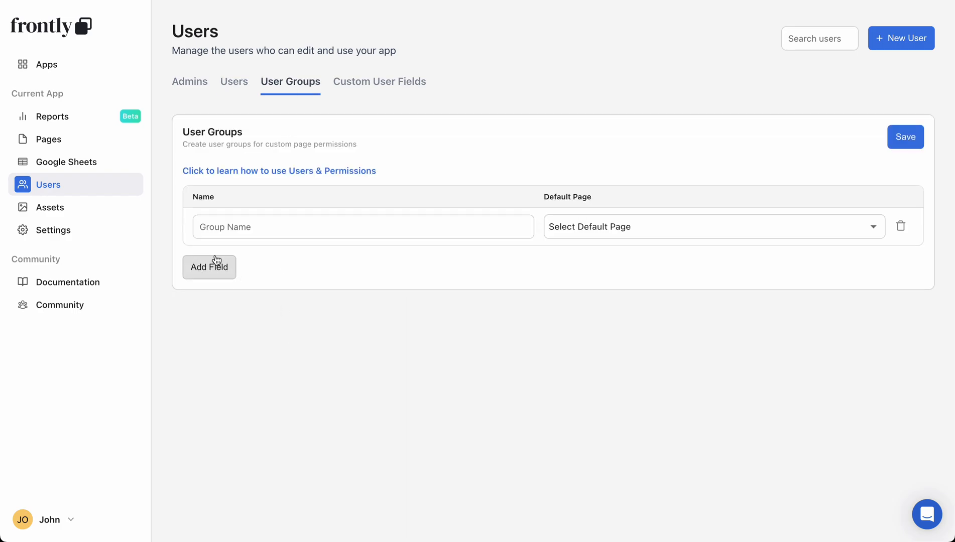
left_click(209, 267)
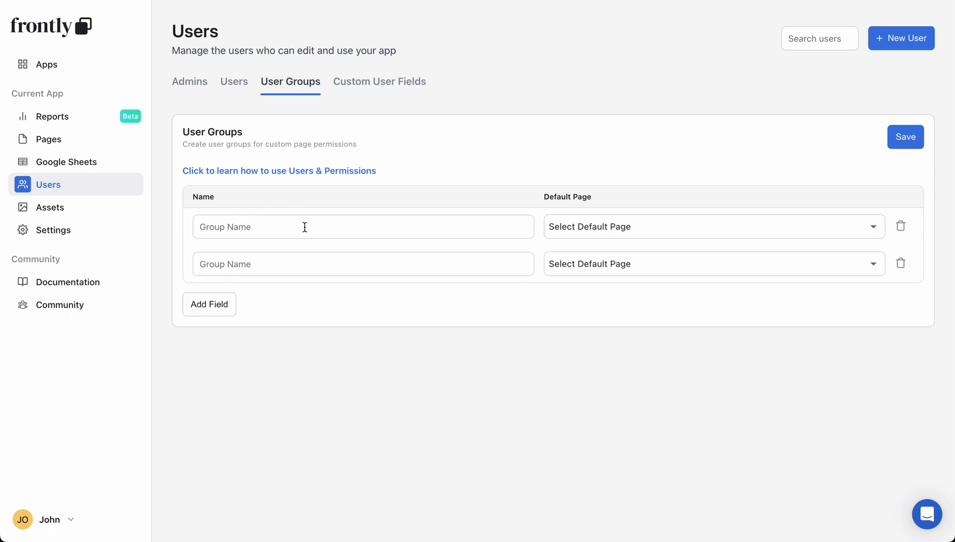
type("Admin")
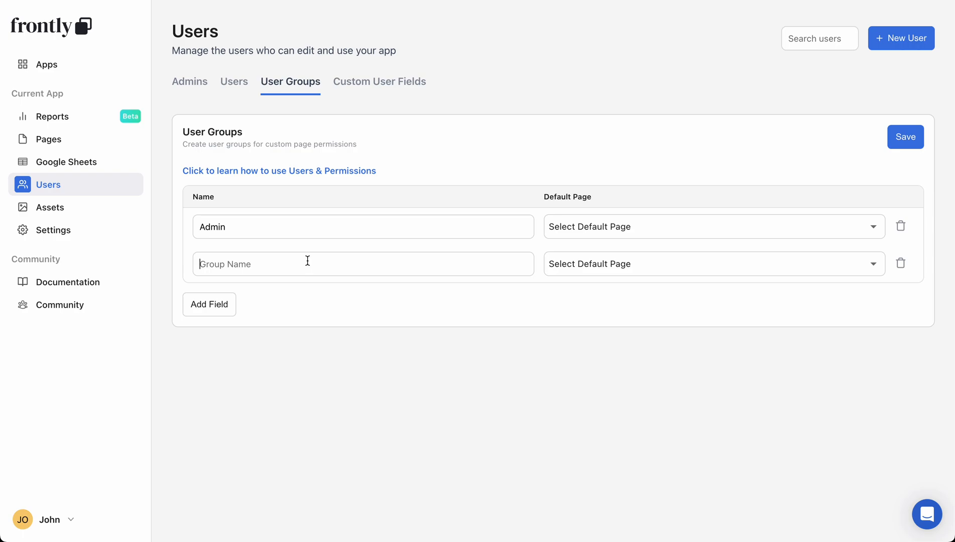
type("Employees")
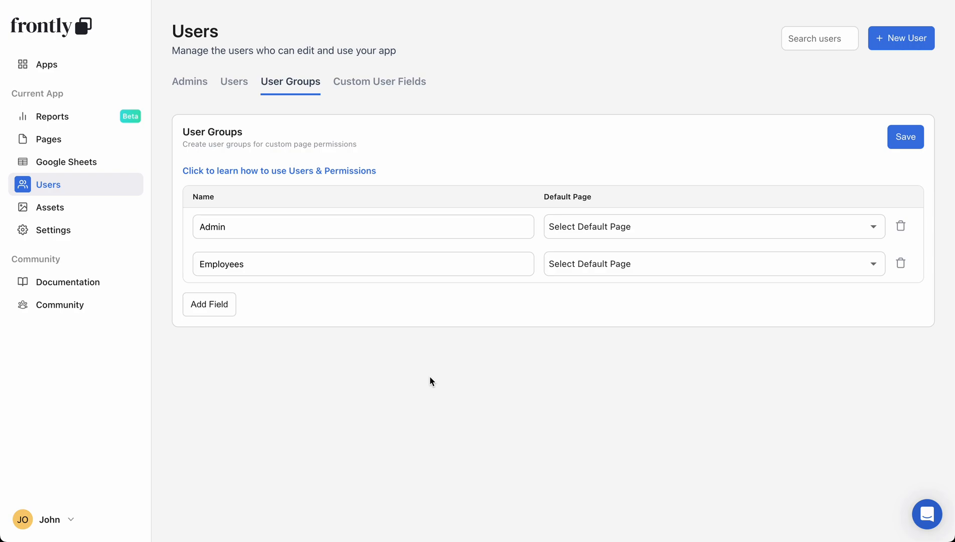
mouse_move(585, 232)
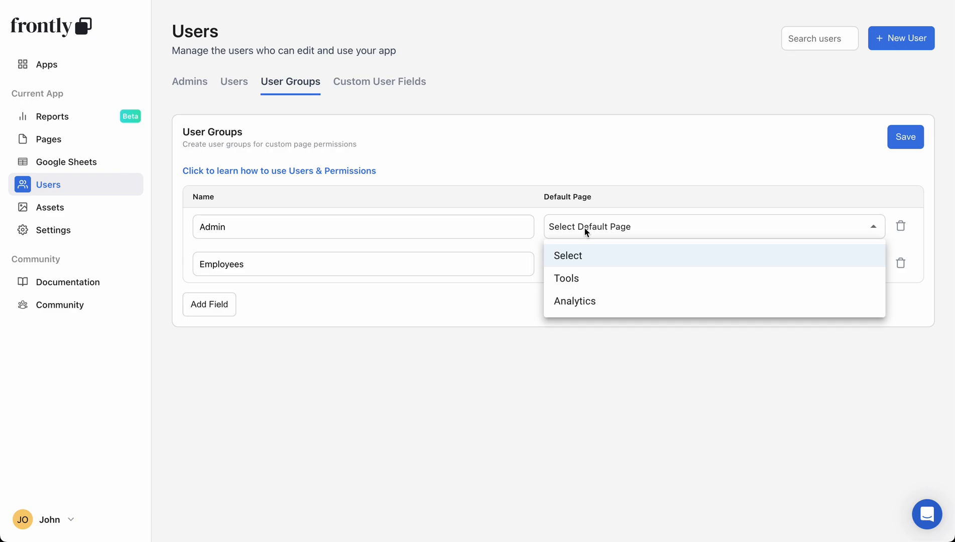
mouse_move(597, 217)
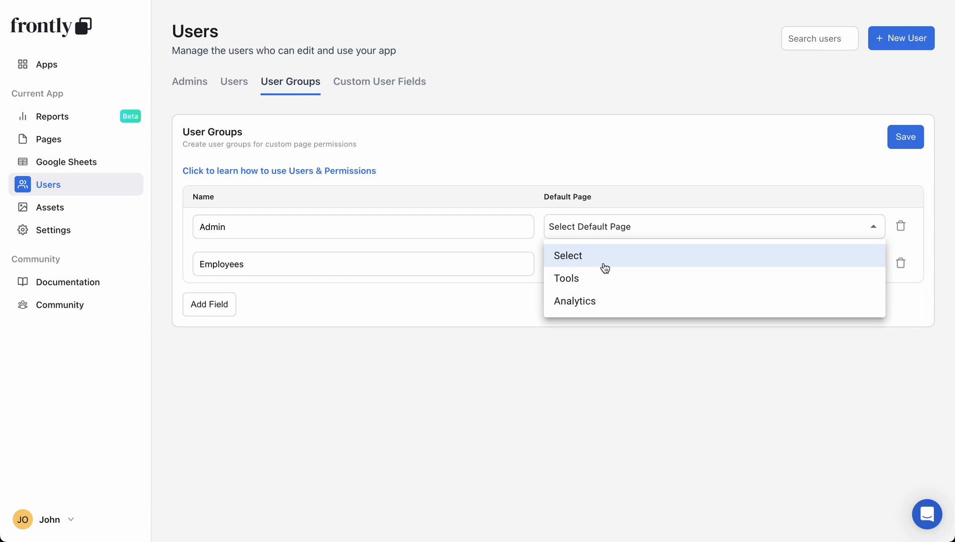
mouse_move(603, 304)
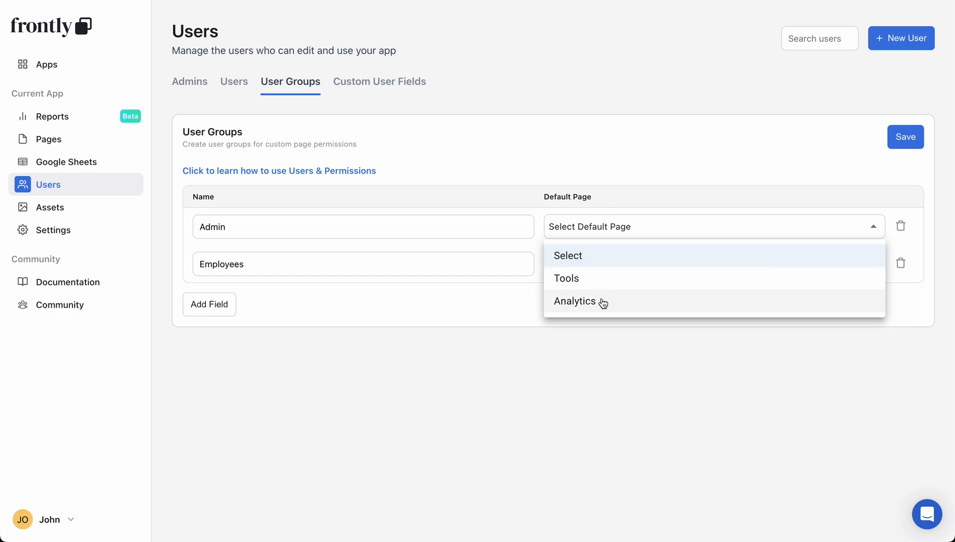
Set Admin's default page to Analytics and Employees' to Tools, then save the groups.
left_click(575, 301)
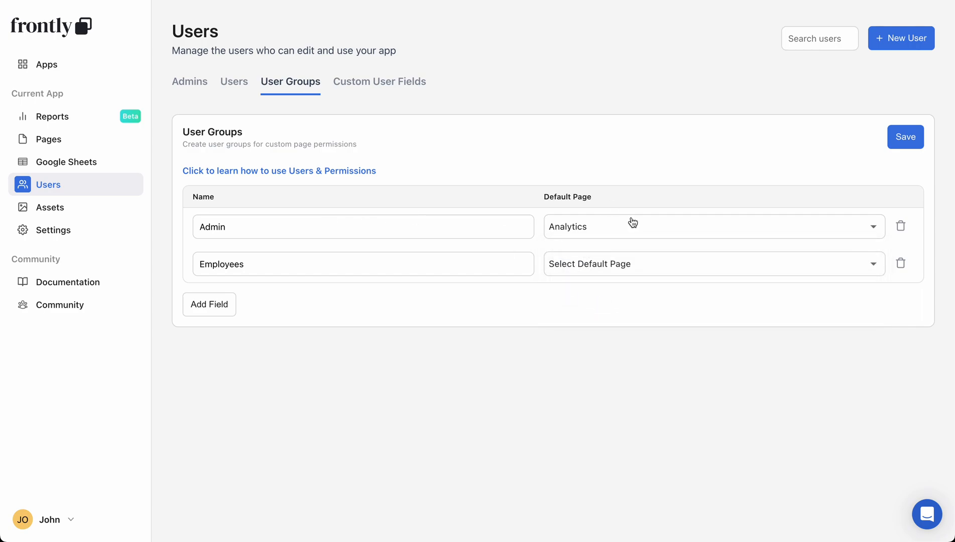
left_click(714, 265)
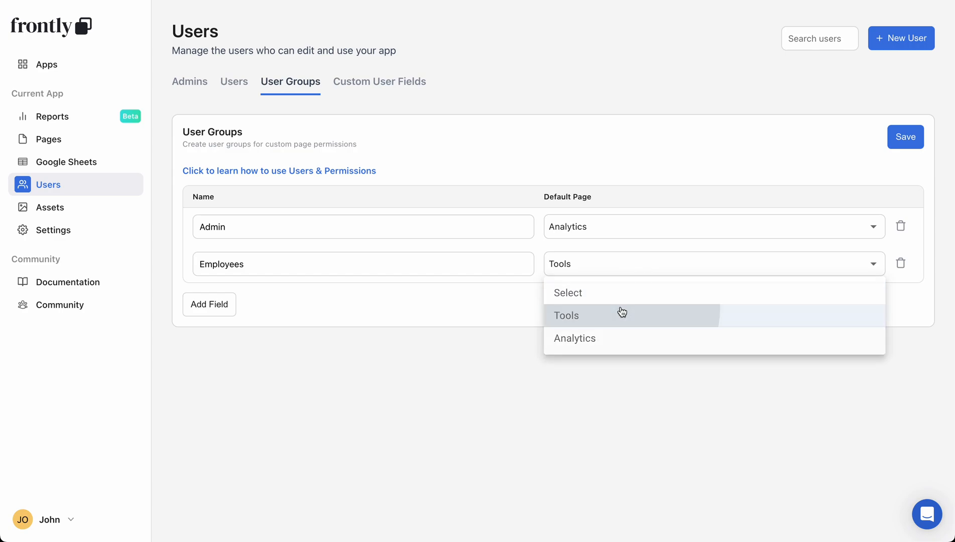
left_click(906, 137)
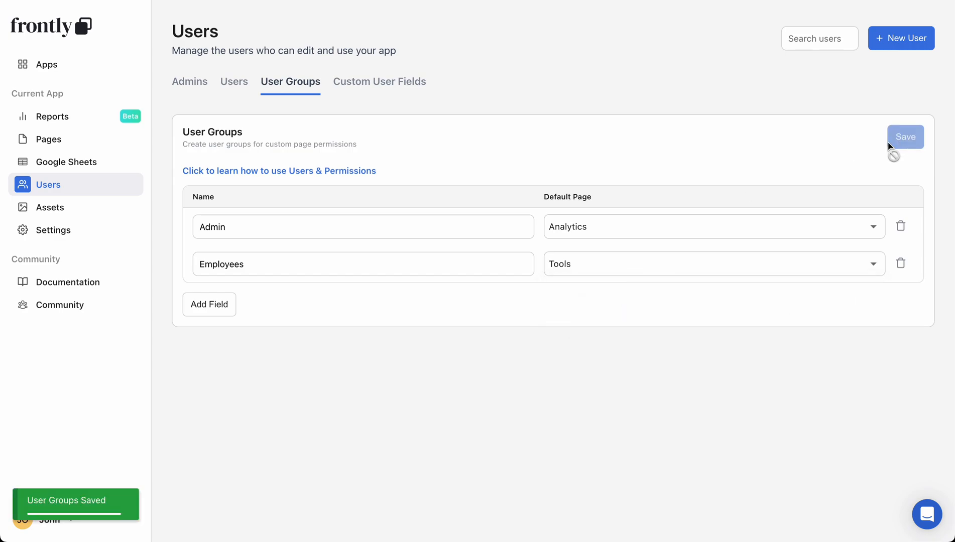
mouse_move(372, 198)
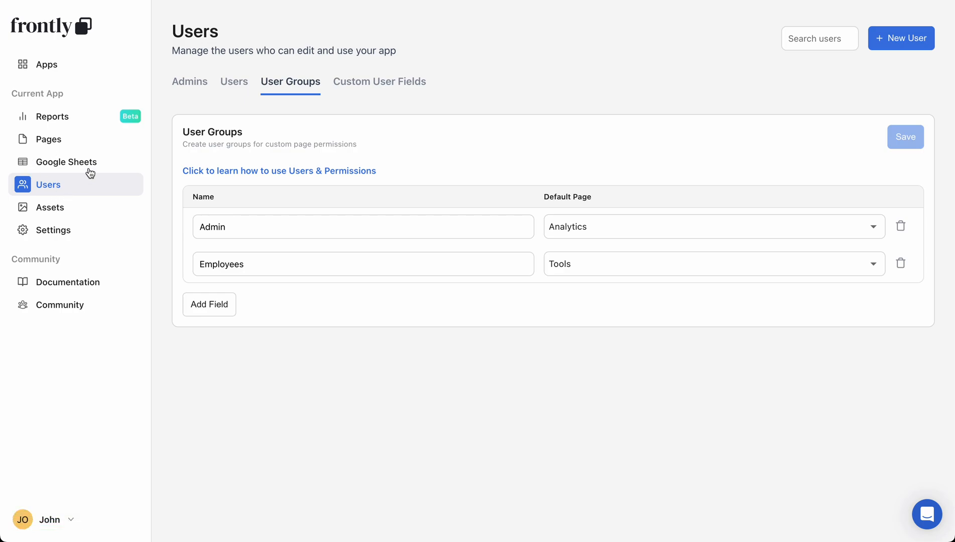
Assign the account-owner admin John Smith to a user group and save the change.
left_click(233, 81)
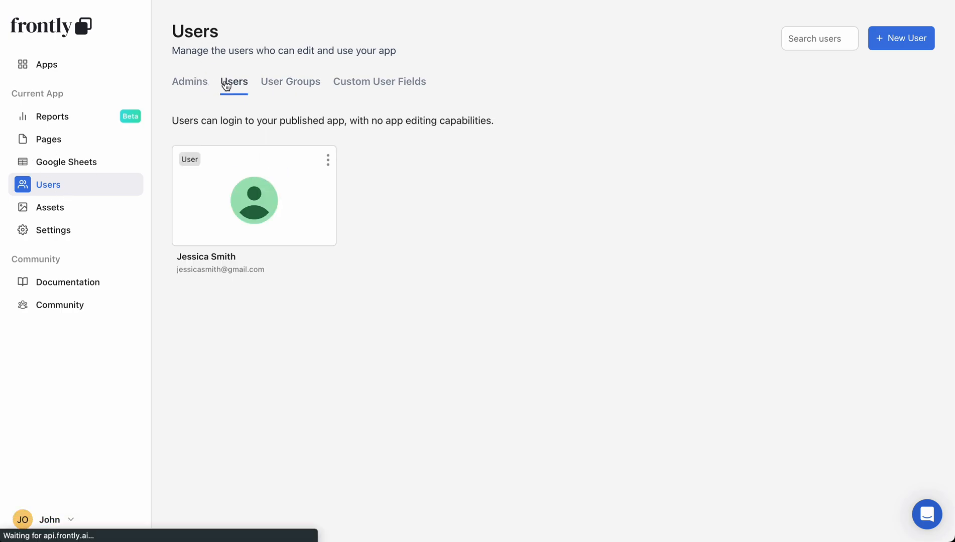
left_click(190, 82)
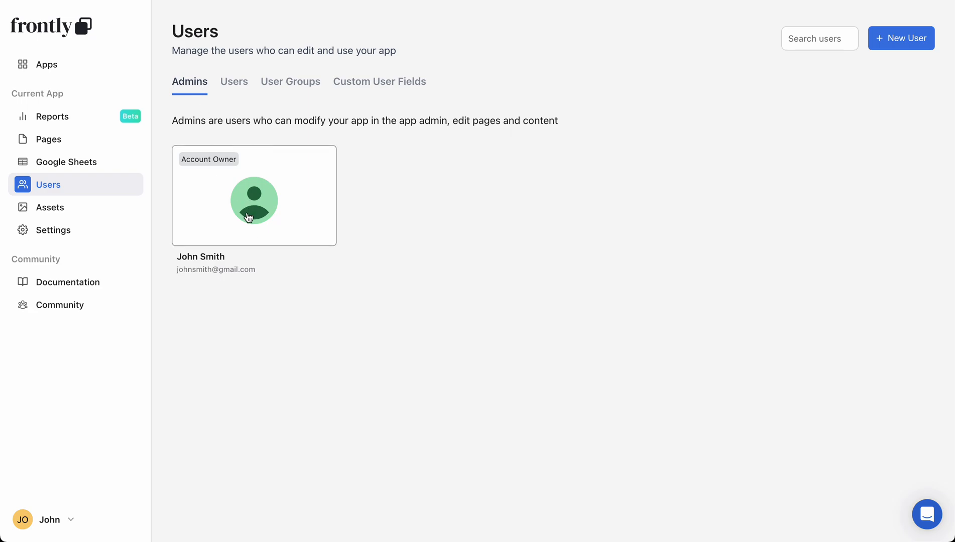
left_click(253, 201)
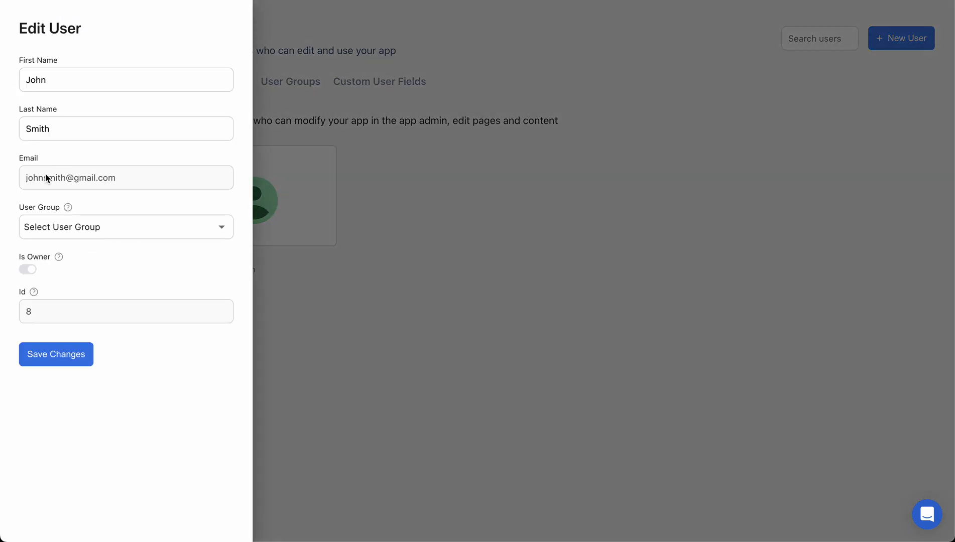
mouse_move(105, 249)
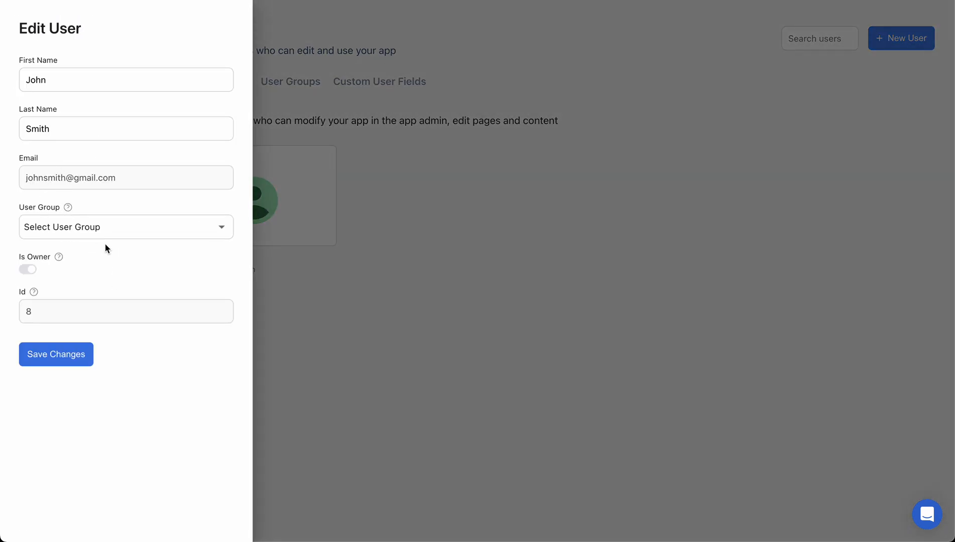
left_click(126, 227)
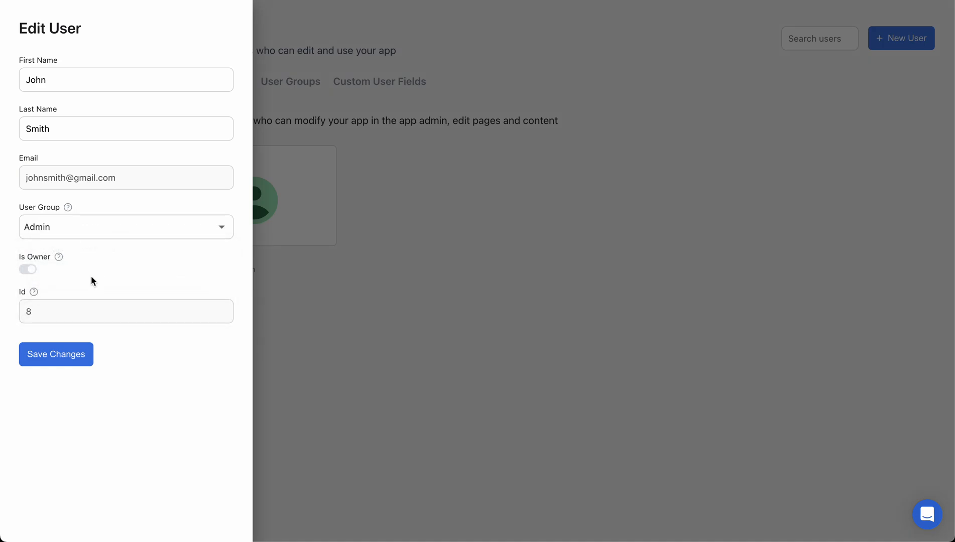
mouse_move(137, 236)
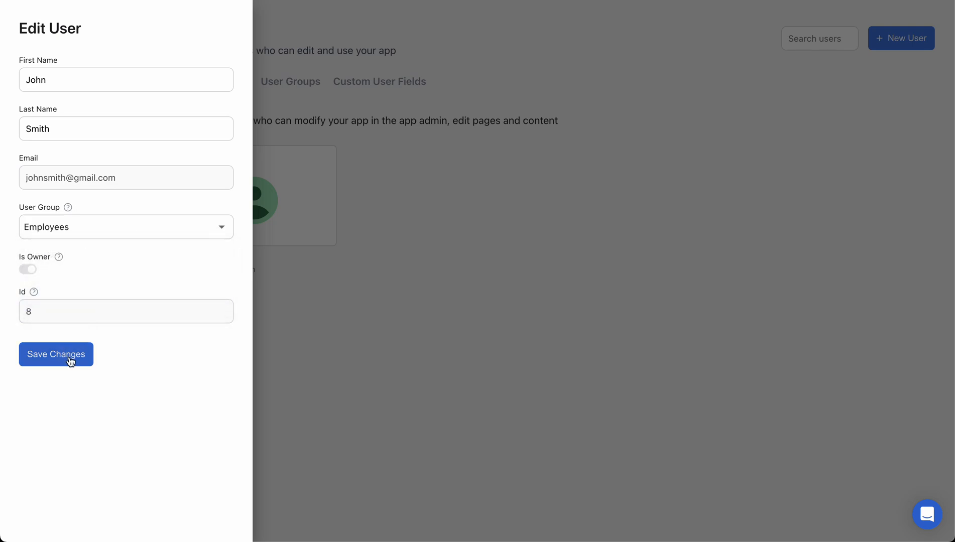
left_click(57, 354)
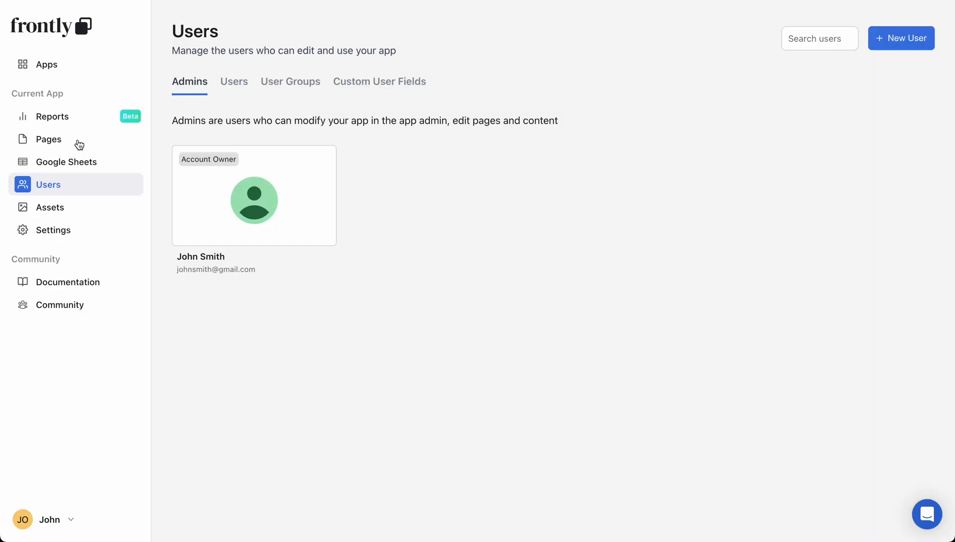
Show the Tools page's visibility permissions and toggle the Employees access switch.
left_click(48, 140)
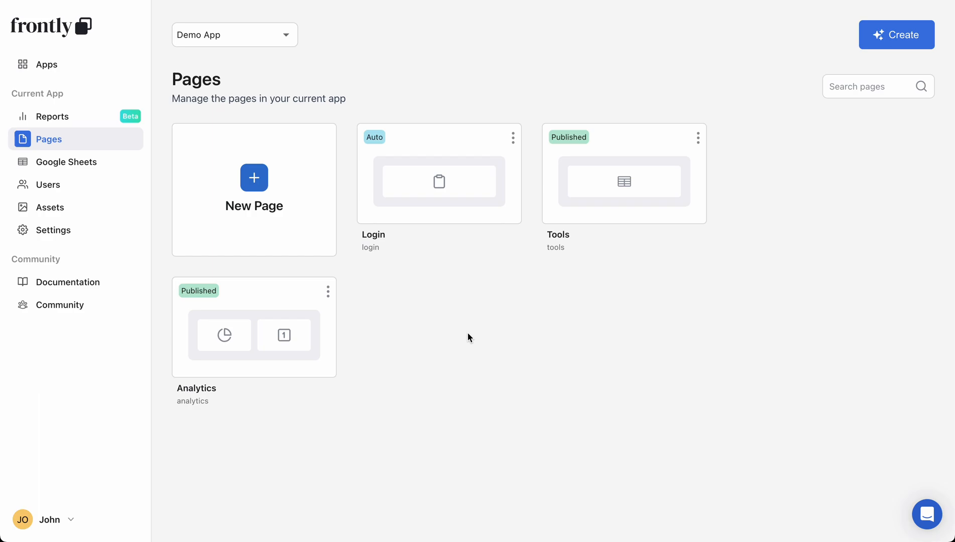
left_click(624, 182)
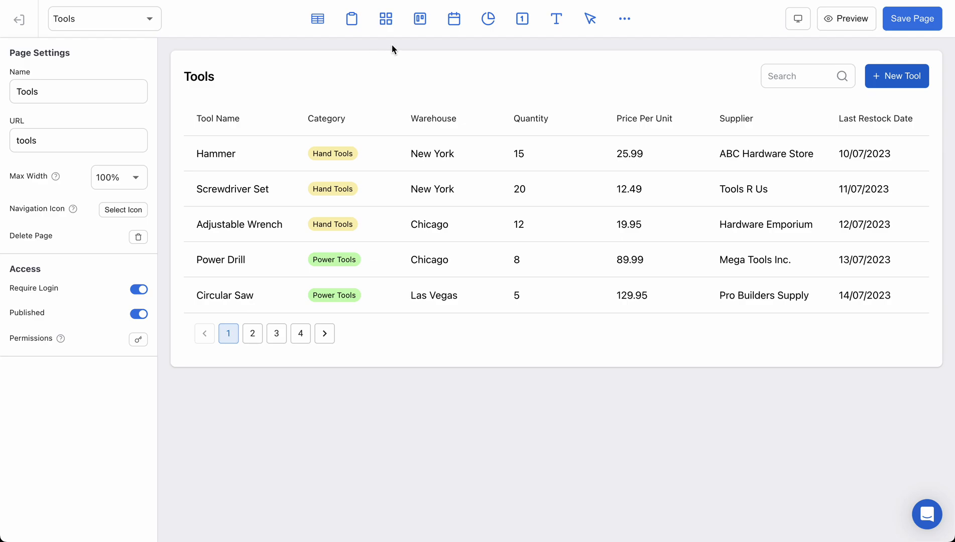
mouse_move(159, 351)
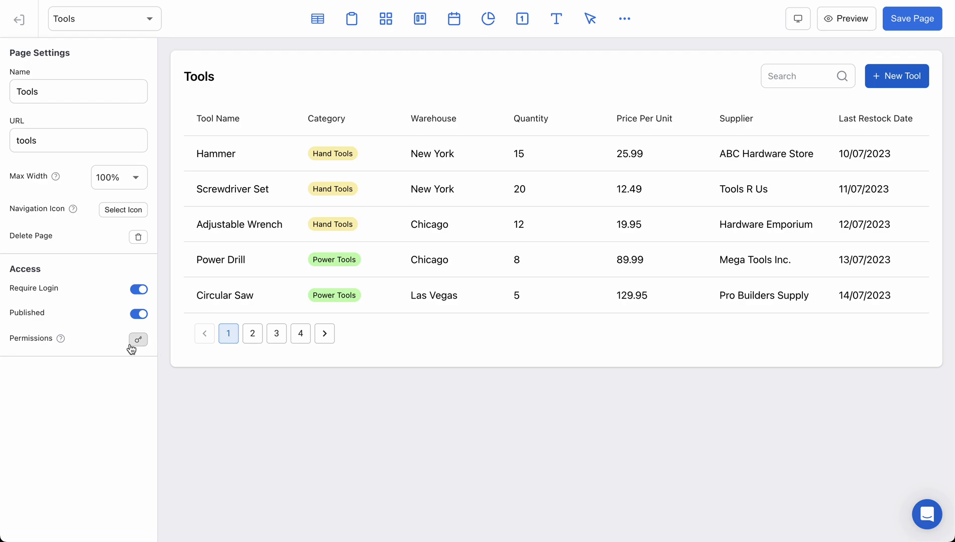
mouse_move(93, 330)
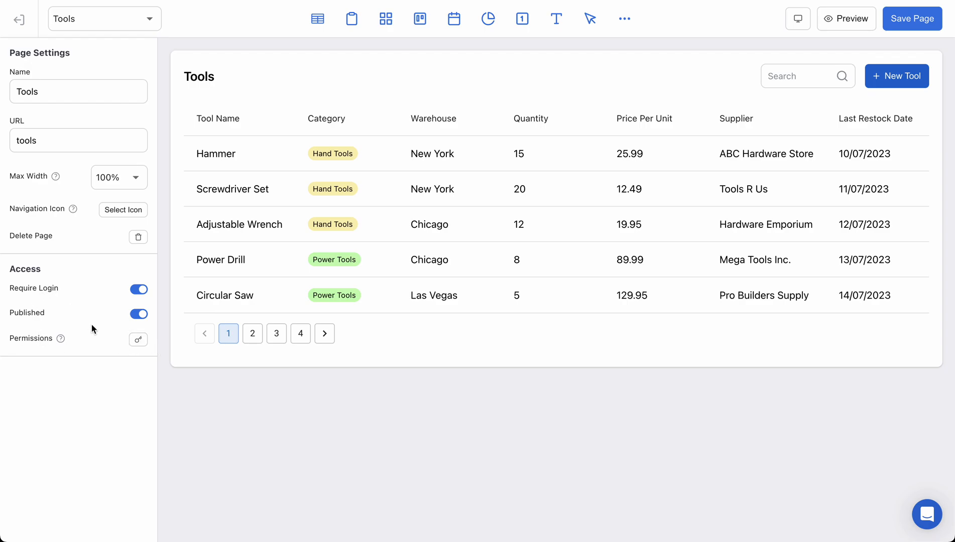
left_click(139, 340)
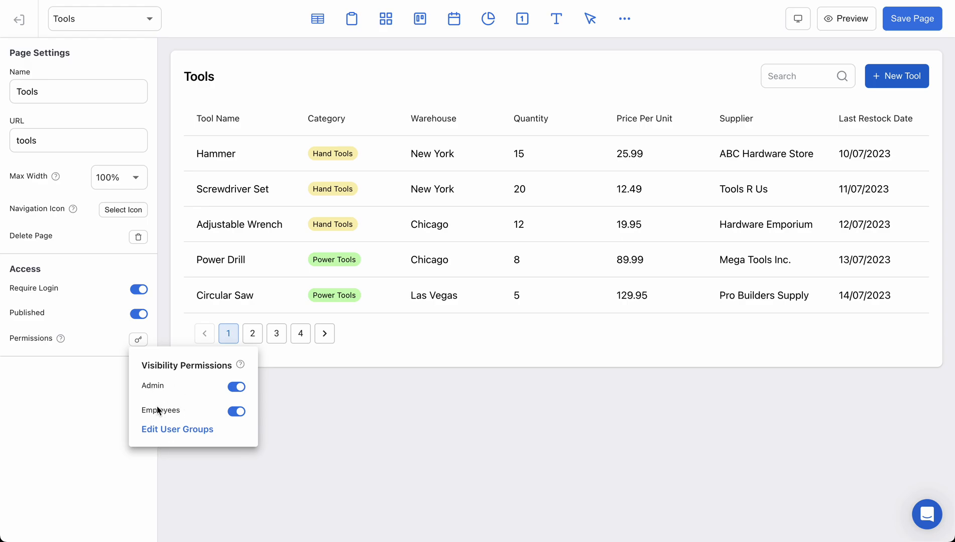
mouse_move(197, 415)
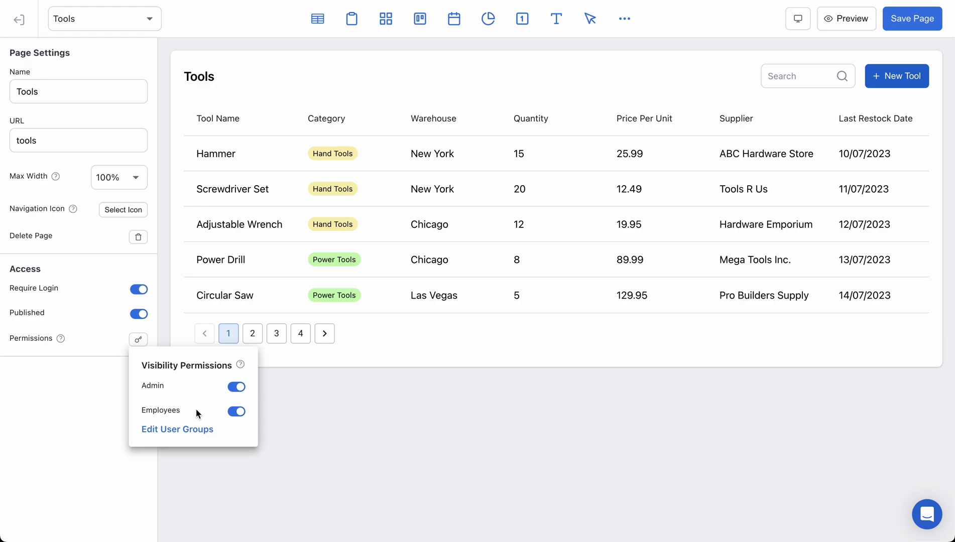
mouse_move(203, 415)
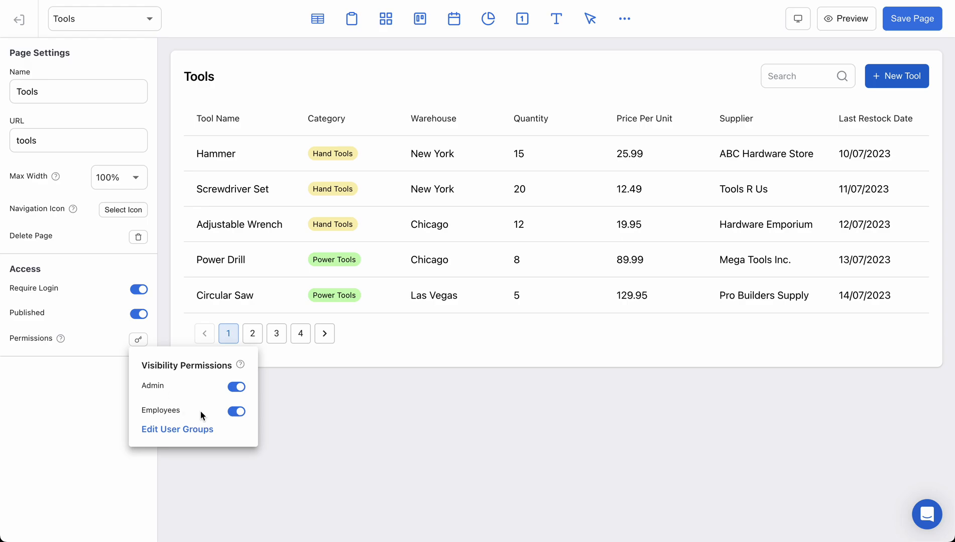
left_click(237, 412)
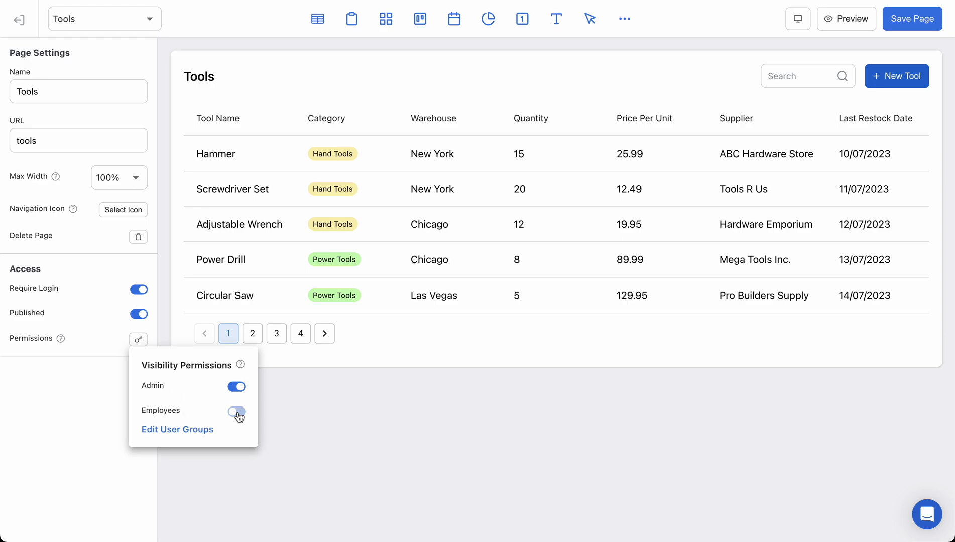
left_click(237, 412)
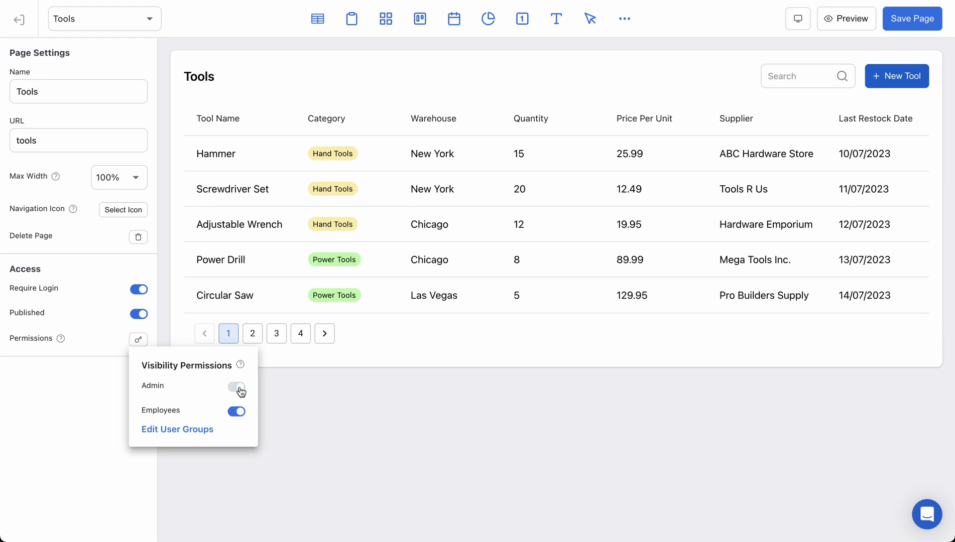
Hide the Analytics page from Employees in its visibility permissions and return to Pages.
left_click(19, 19)
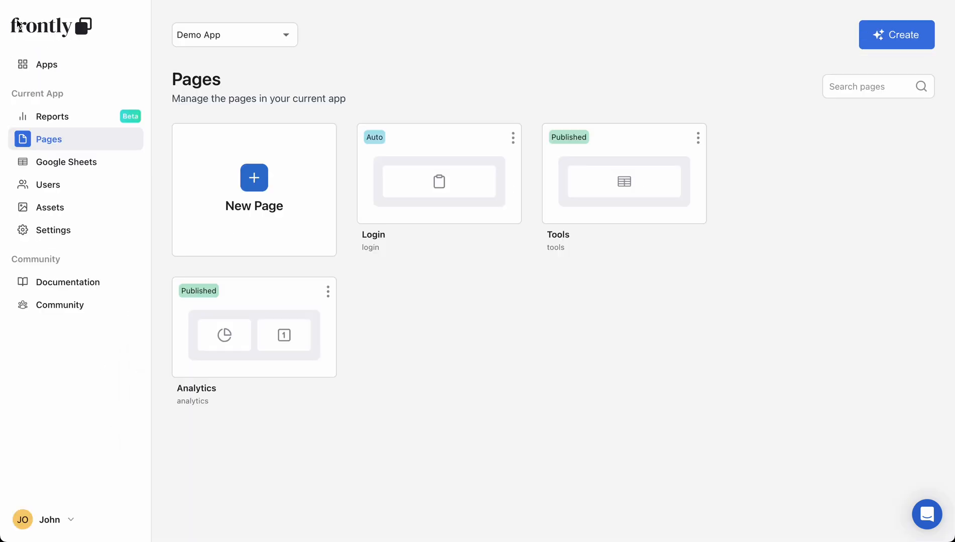
left_click(253, 335)
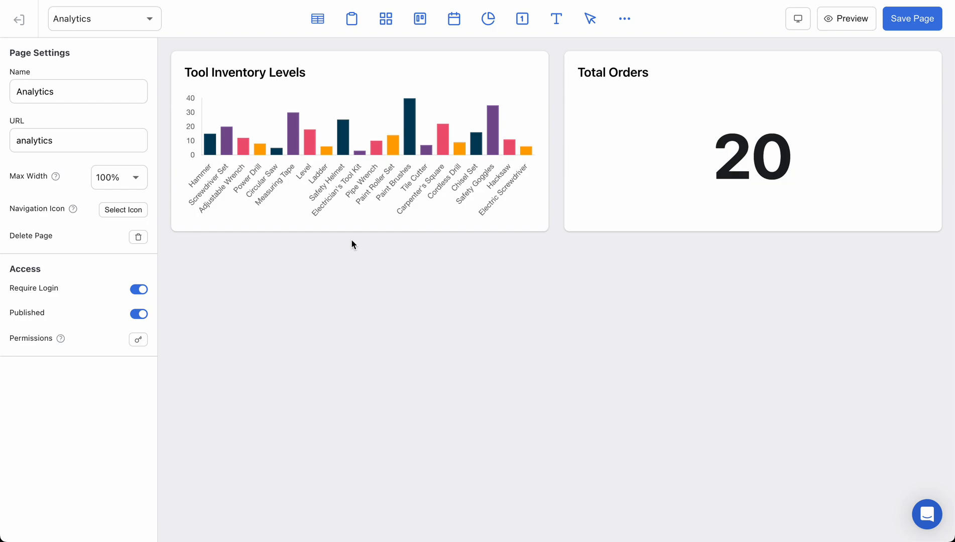
left_click(139, 340)
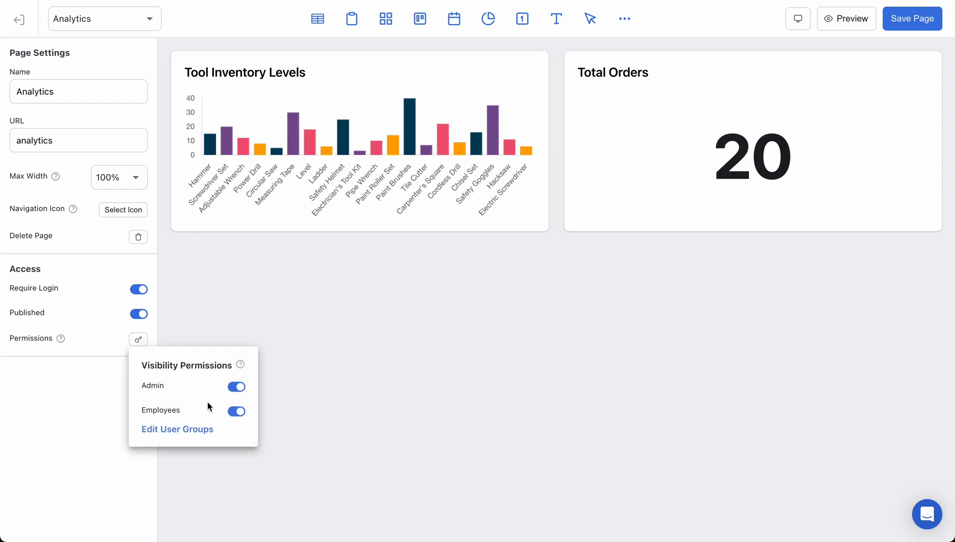
left_click(237, 412)
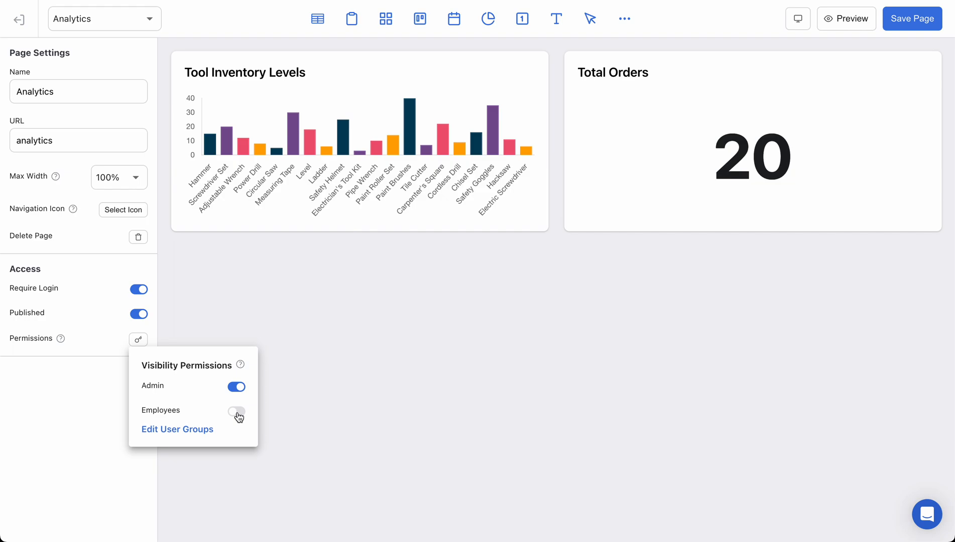
left_click(753, 150)
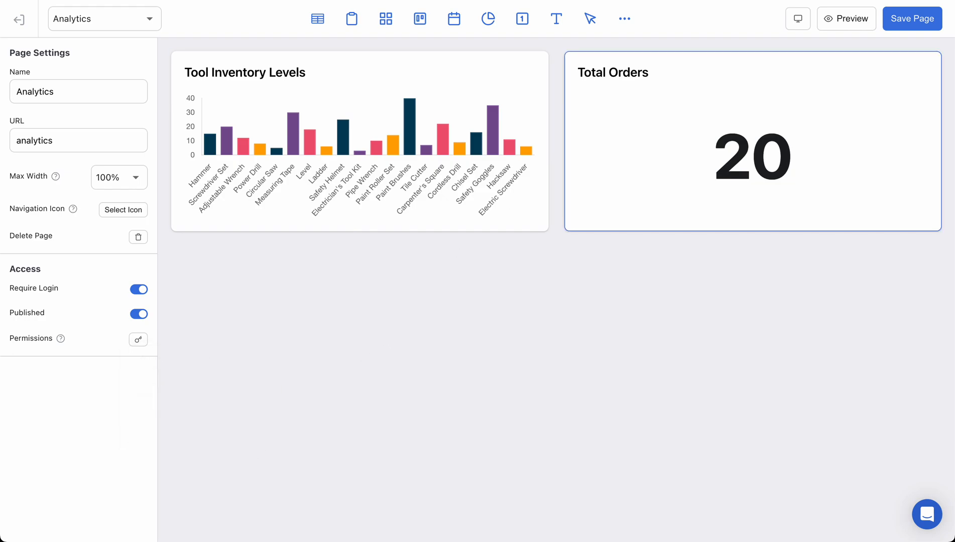
left_click(912, 19)
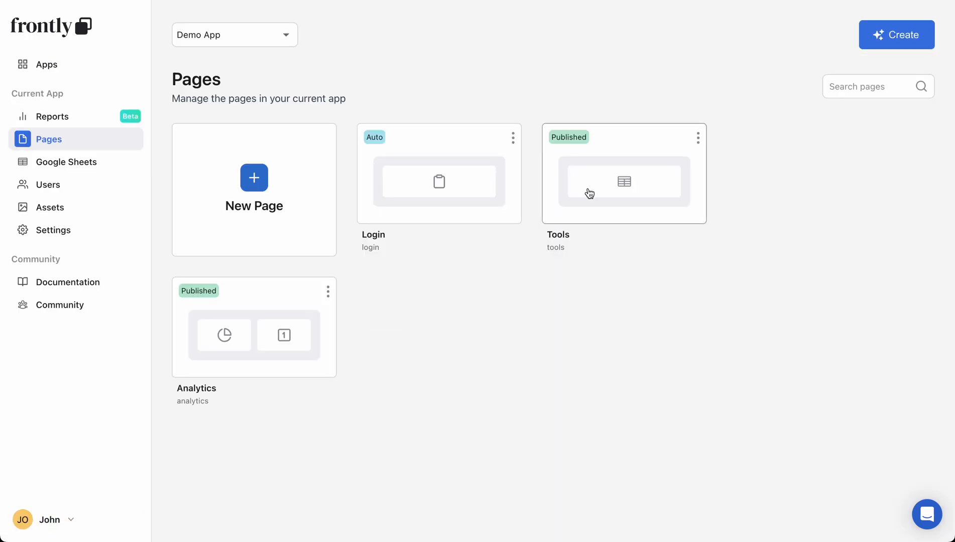
Open the Tools page editor and review the test user's group under Users.
left_click(623, 182)
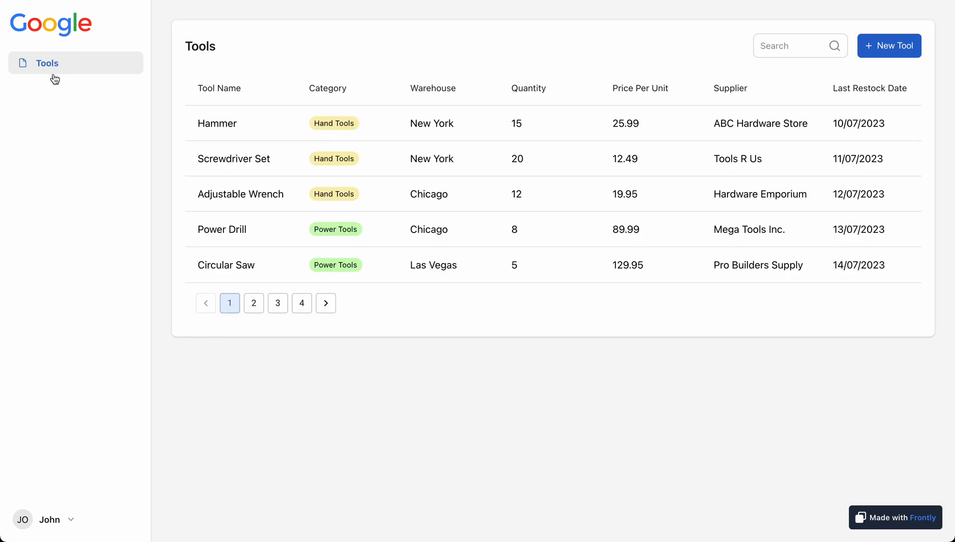
mouse_move(68, 140)
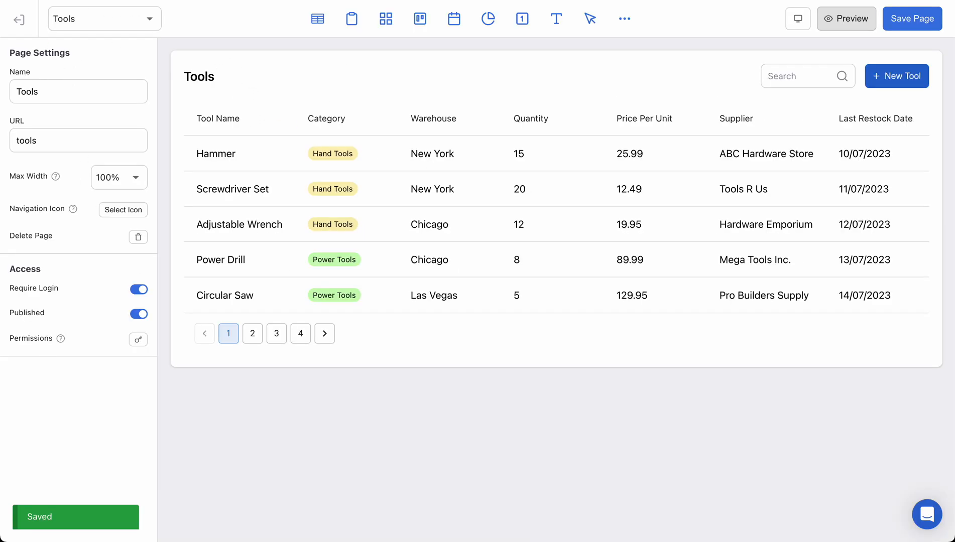
left_click(48, 184)
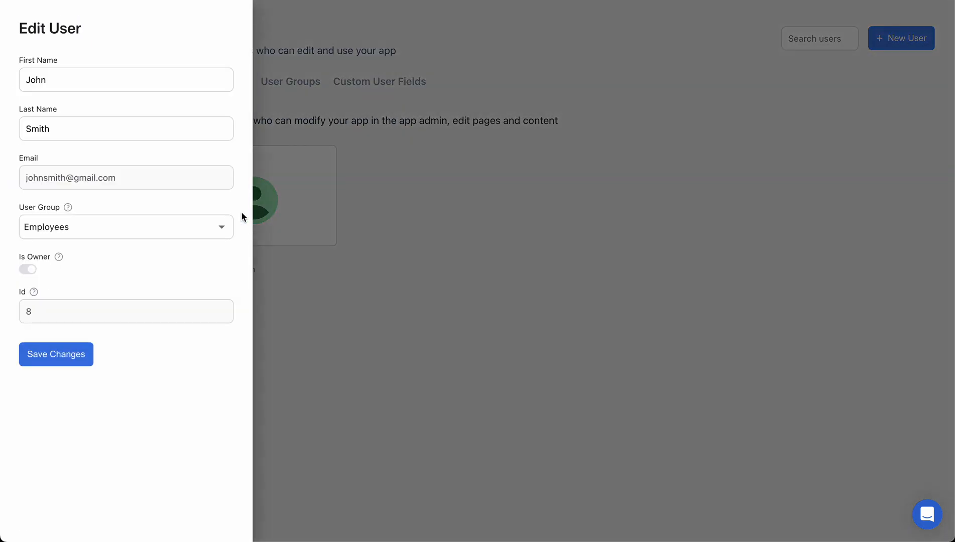
left_click(126, 227)
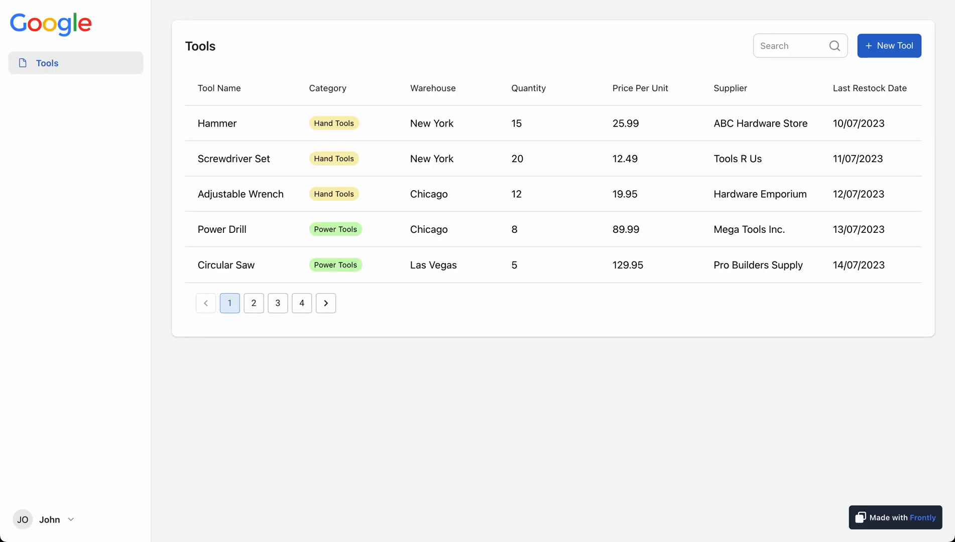
mouse_move(328, 11)
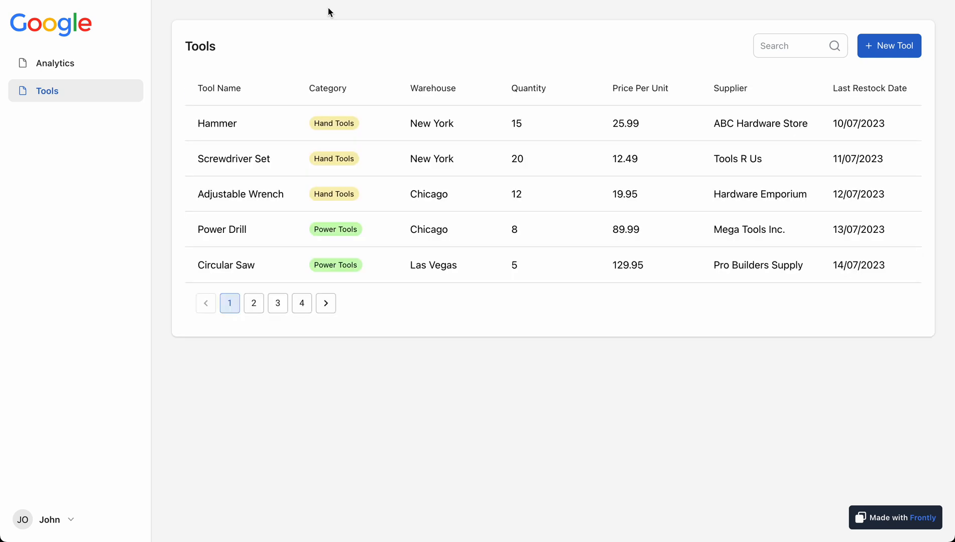
Open the Analytics page in the live app's navigation.
left_click(55, 64)
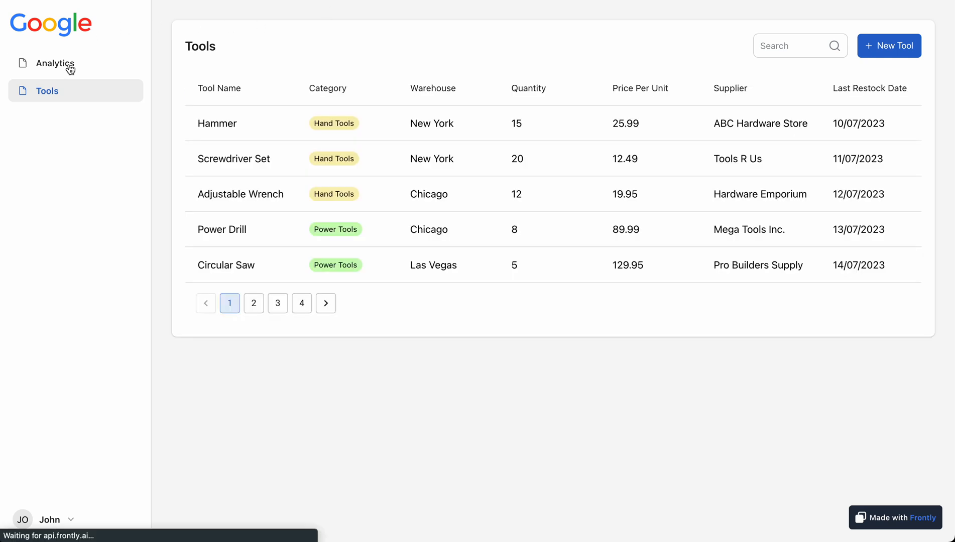
left_click(54, 63)
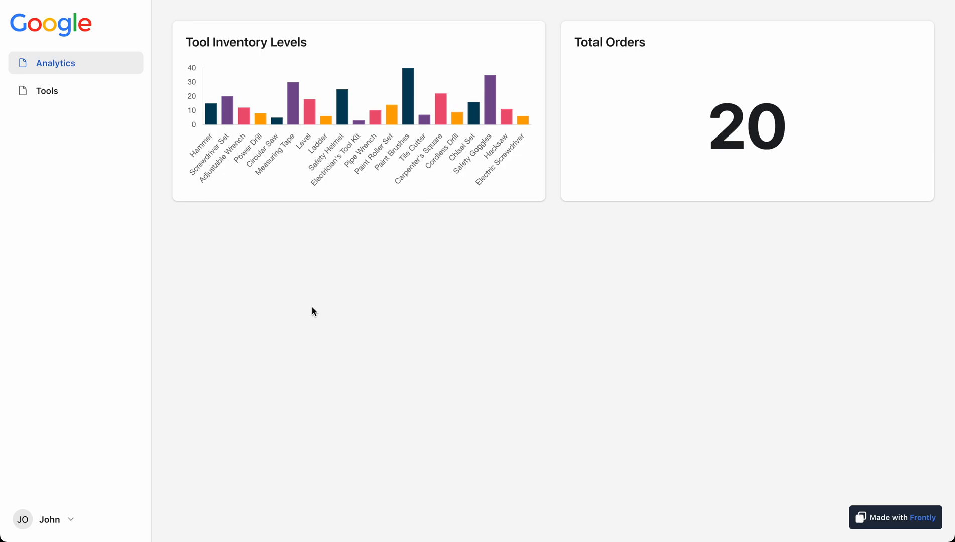
mouse_move(306, 311)
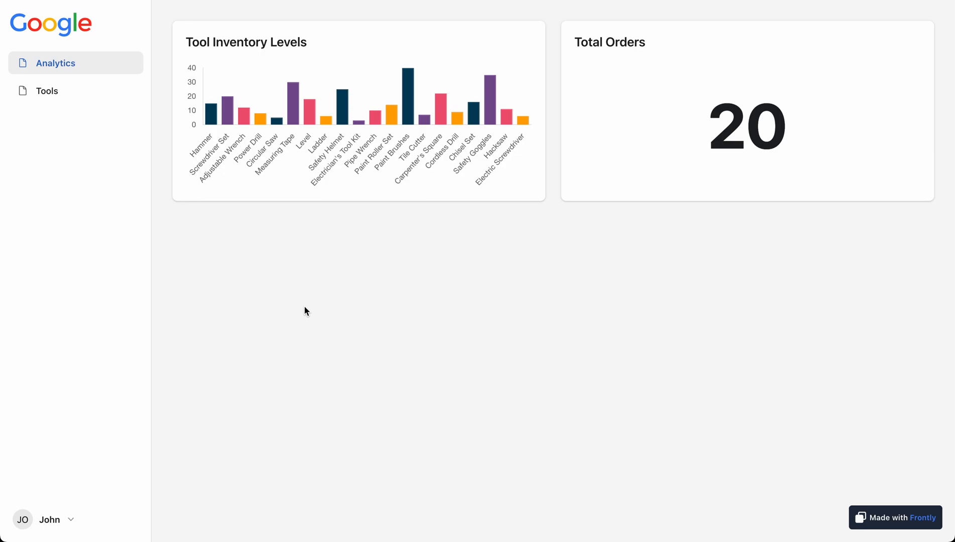
mouse_move(69, 95)
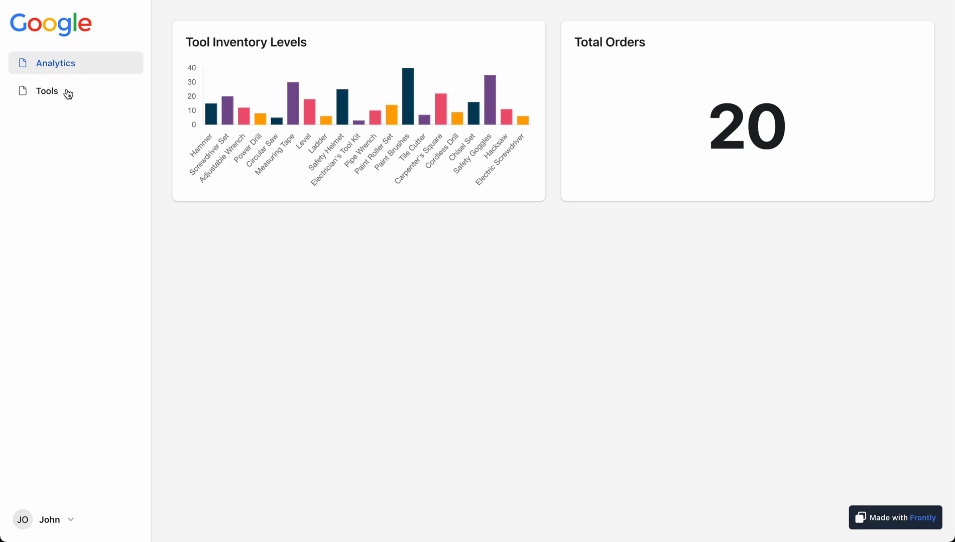
mouse_move(380, 299)
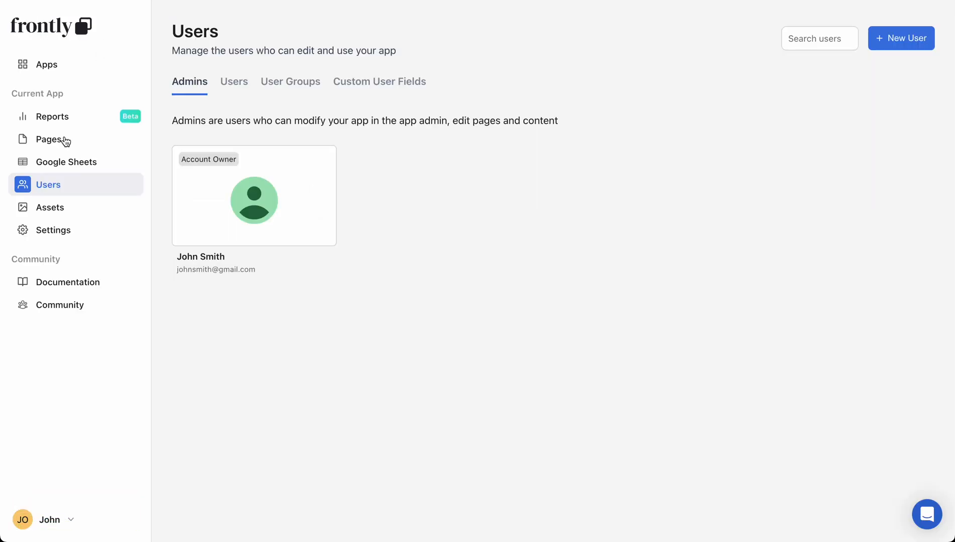
Switch the Employees toggle on in the Analytics page's visibility permissions.
left_click(48, 140)
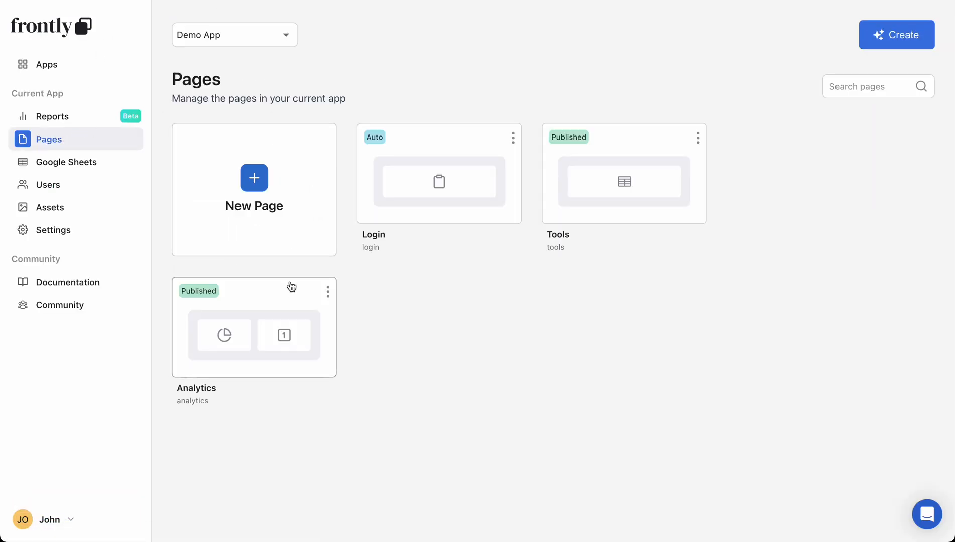
left_click(254, 336)
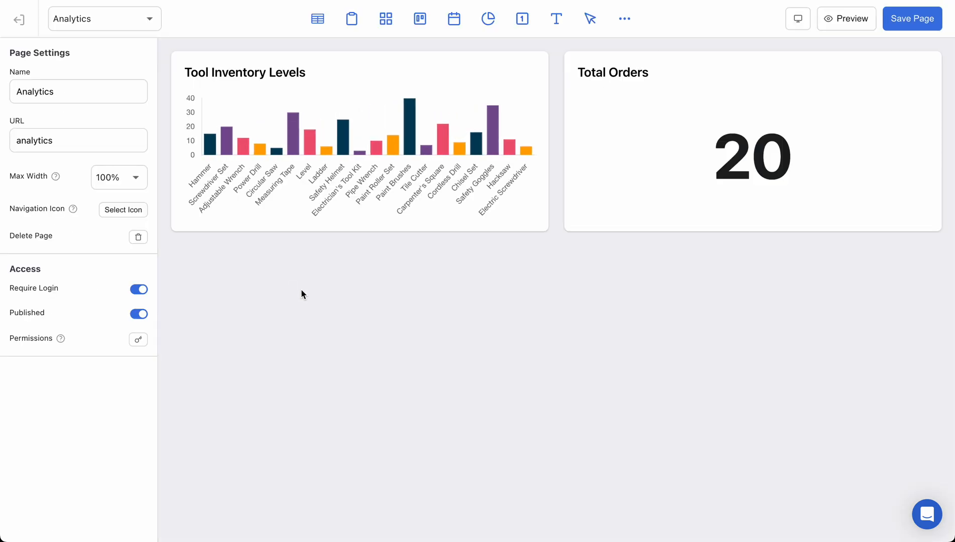
left_click(139, 339)
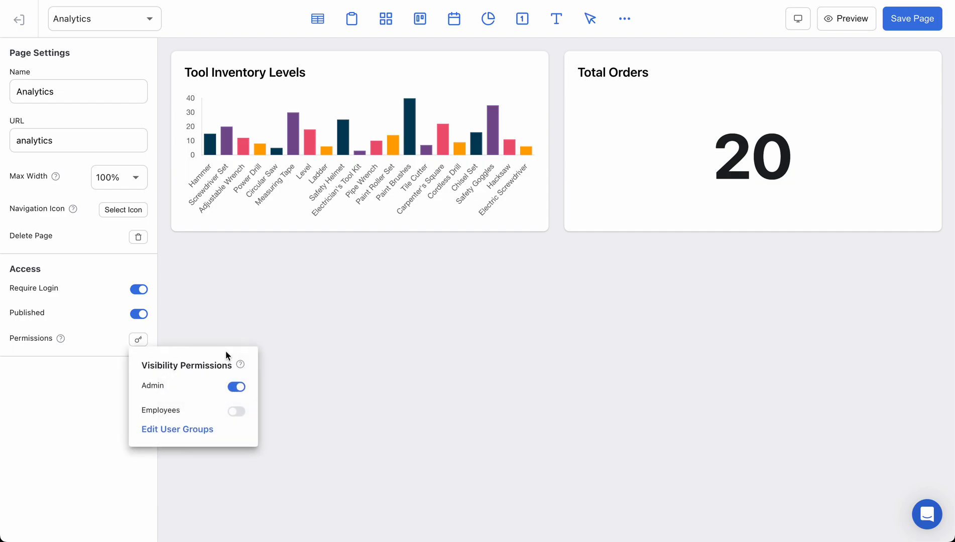
left_click(236, 412)
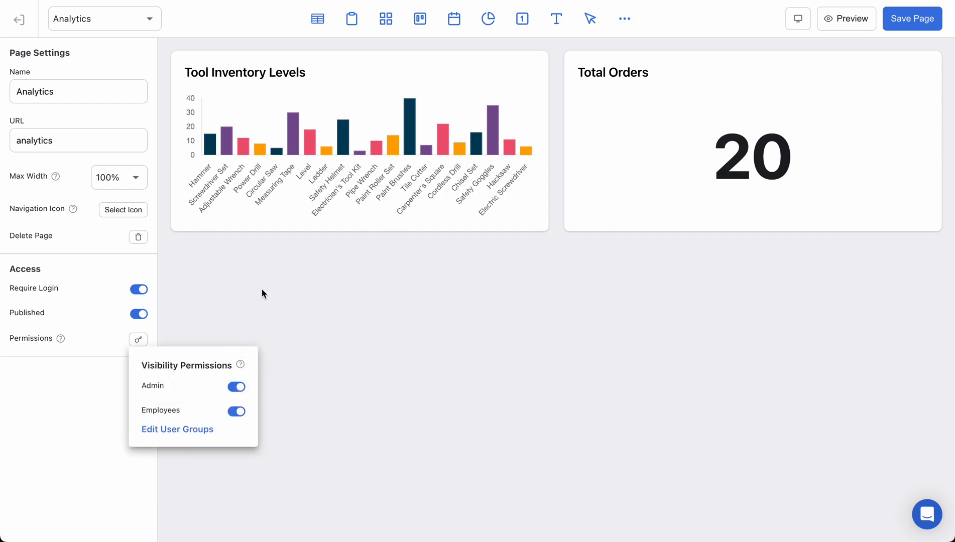
mouse_move(222, 341)
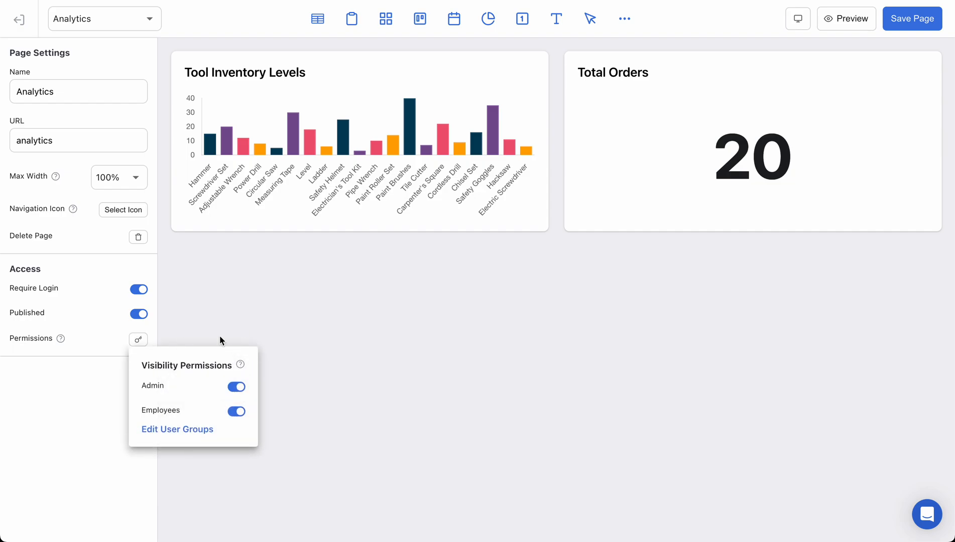
mouse_move(466, 109)
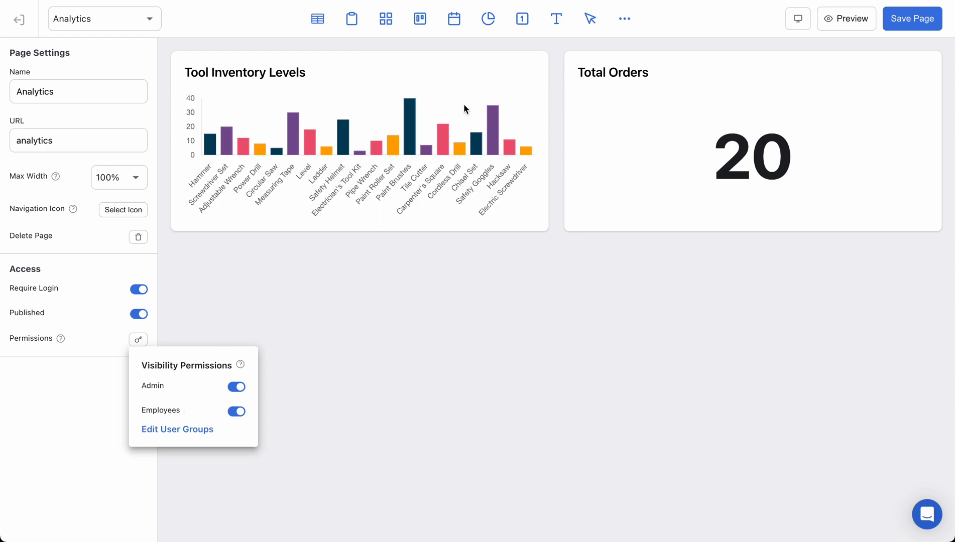
mouse_move(317, 19)
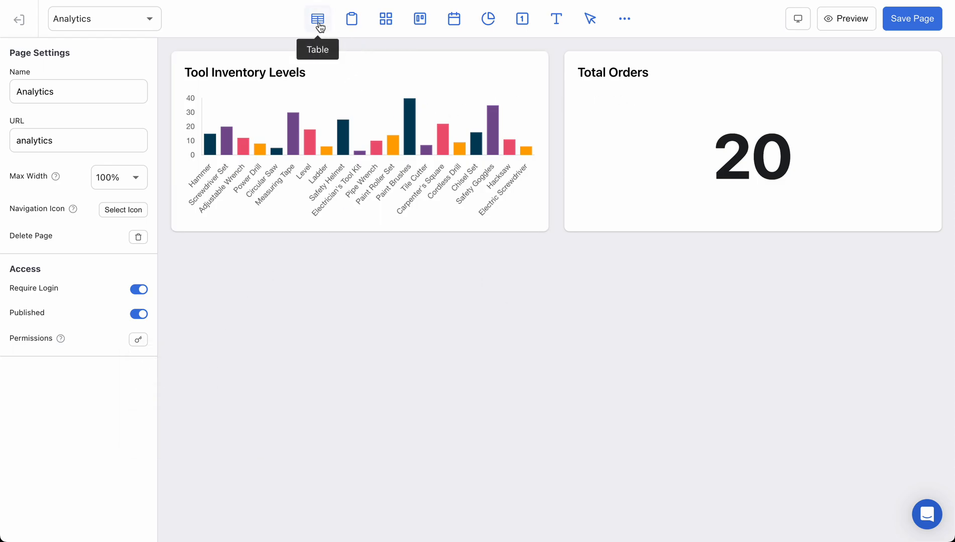
Add a Table block using the Ecommerce Orders spreadsheet beneath the charts.
left_click(317, 19)
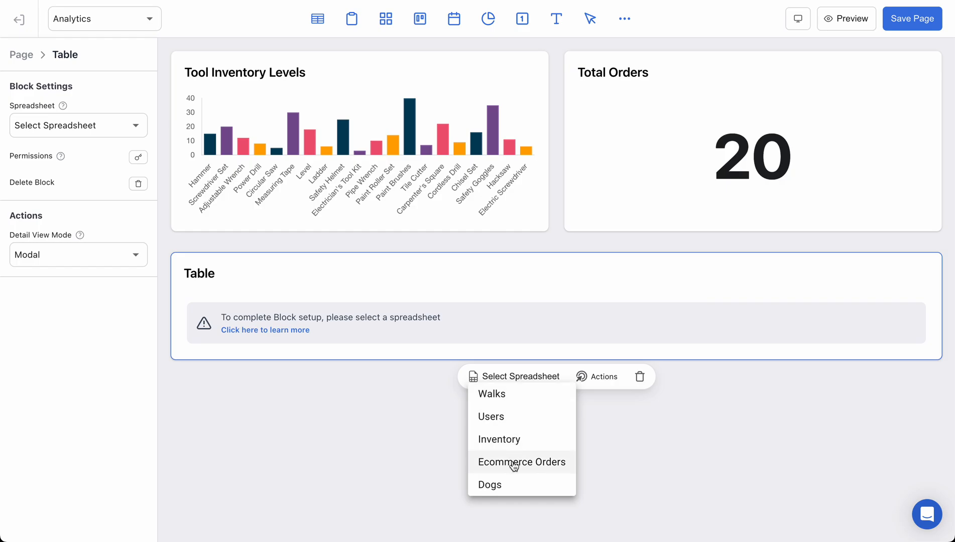
left_click(522, 463)
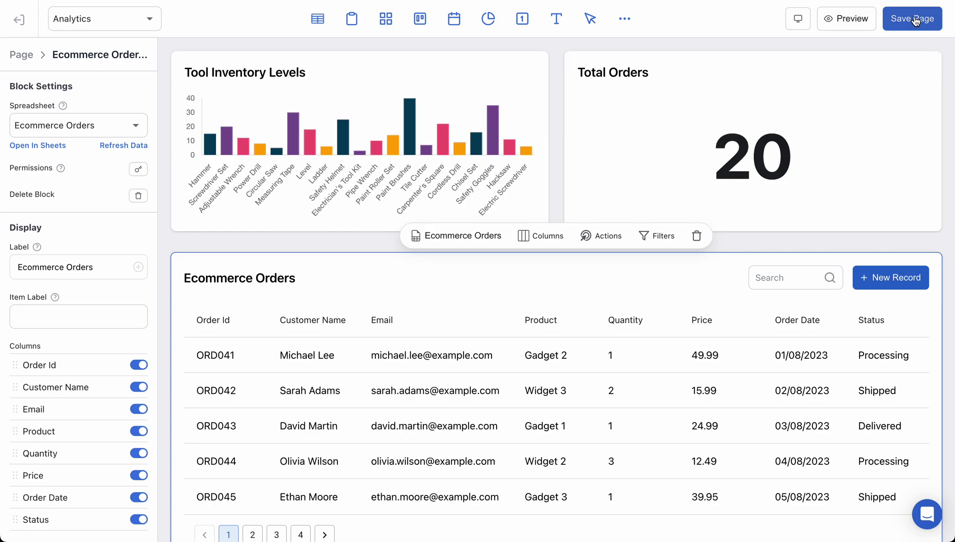
mouse_move(378, 294)
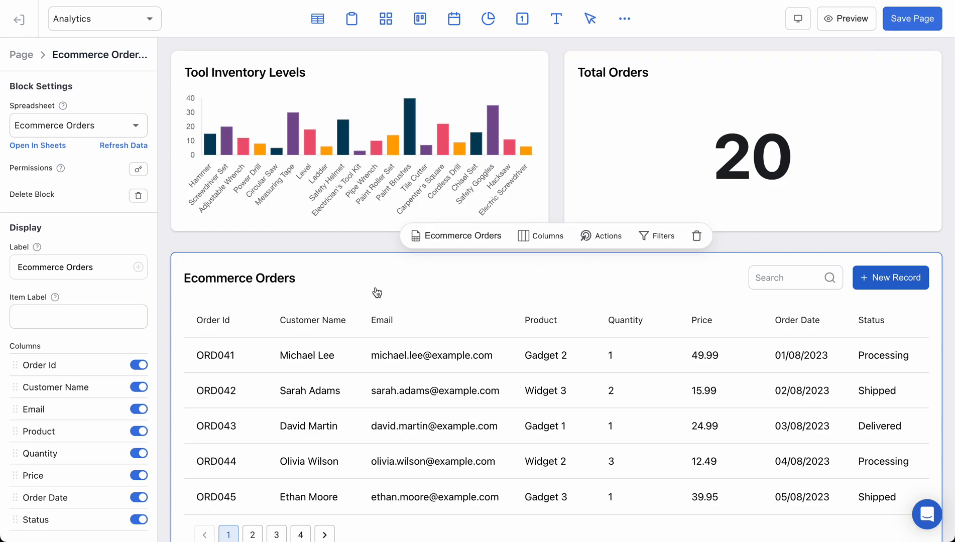
mouse_move(380, 277)
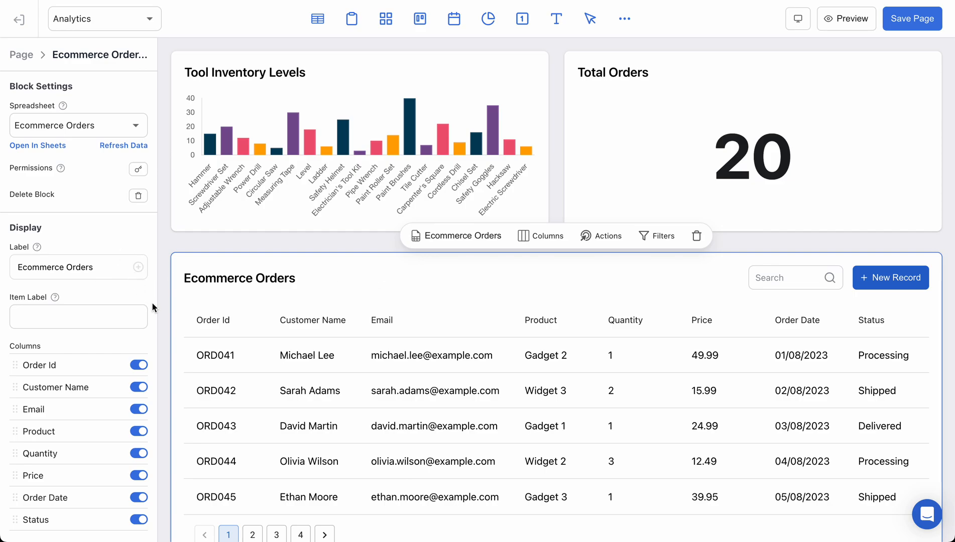
scroll("down", 3)
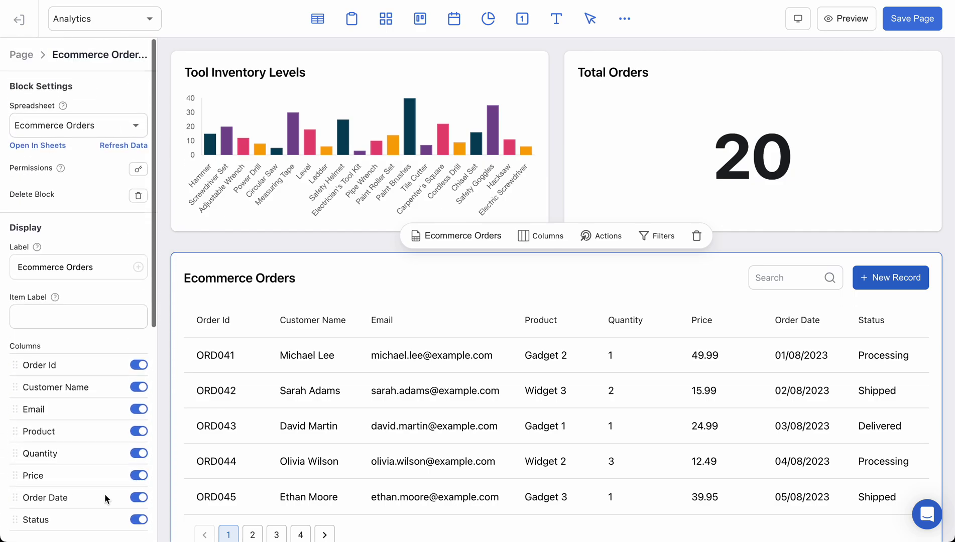
mouse_move(28, 157)
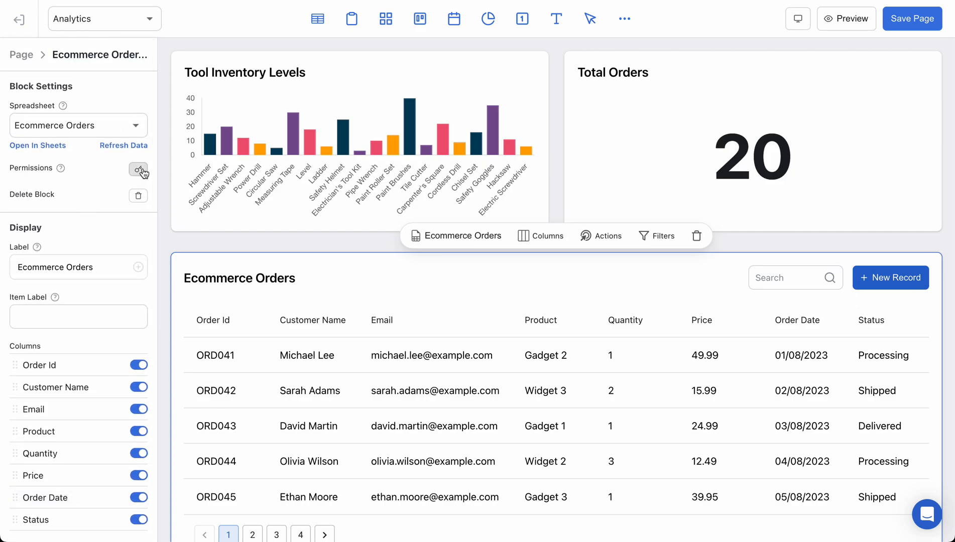
Turn Employees off in the table block's permissions and save the page.
left_click(138, 169)
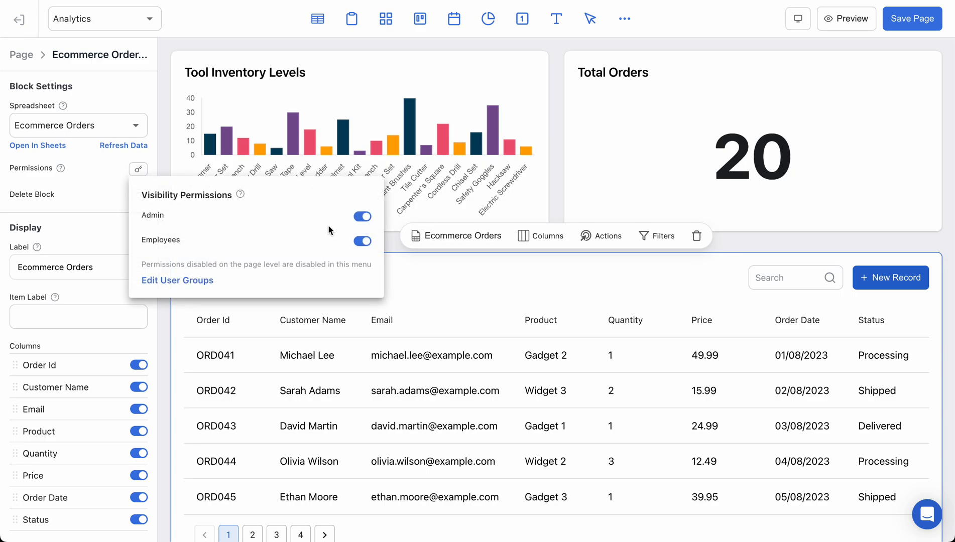
left_click(362, 241)
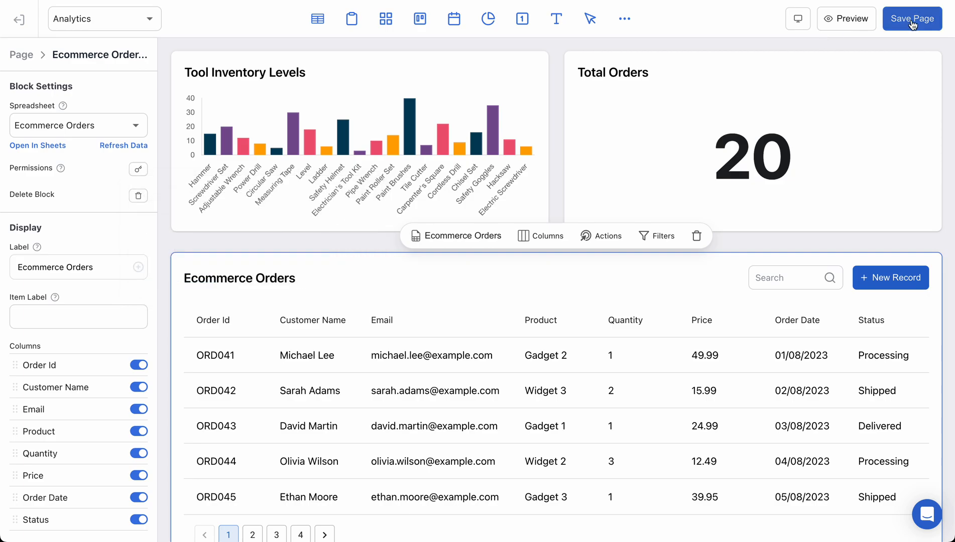
left_click(912, 19)
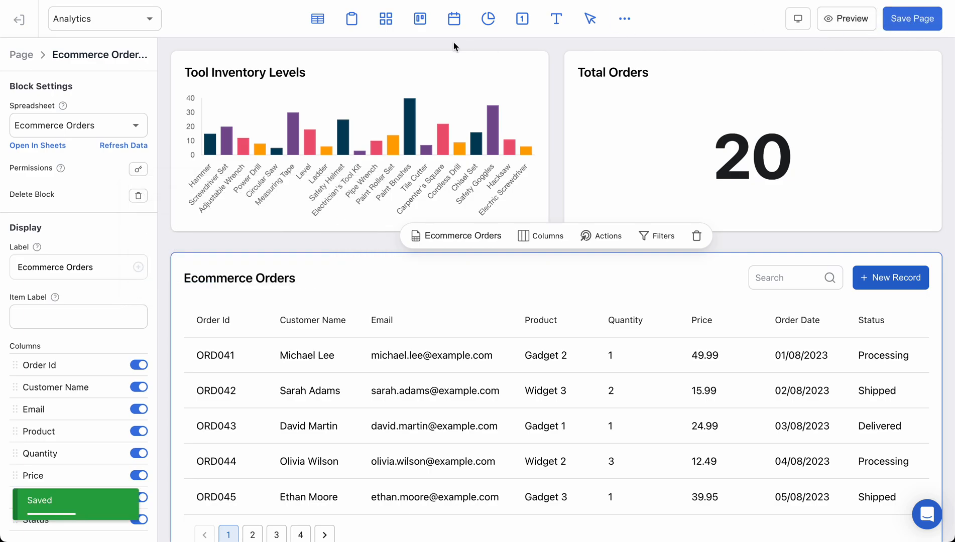
Move the user into the Employees group under Users and save.
left_click(846, 20)
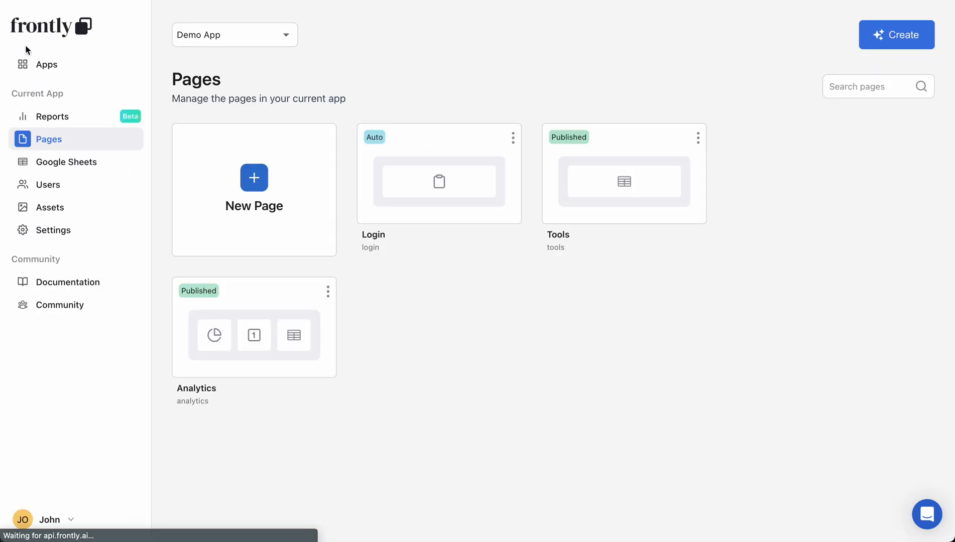
left_click(47, 185)
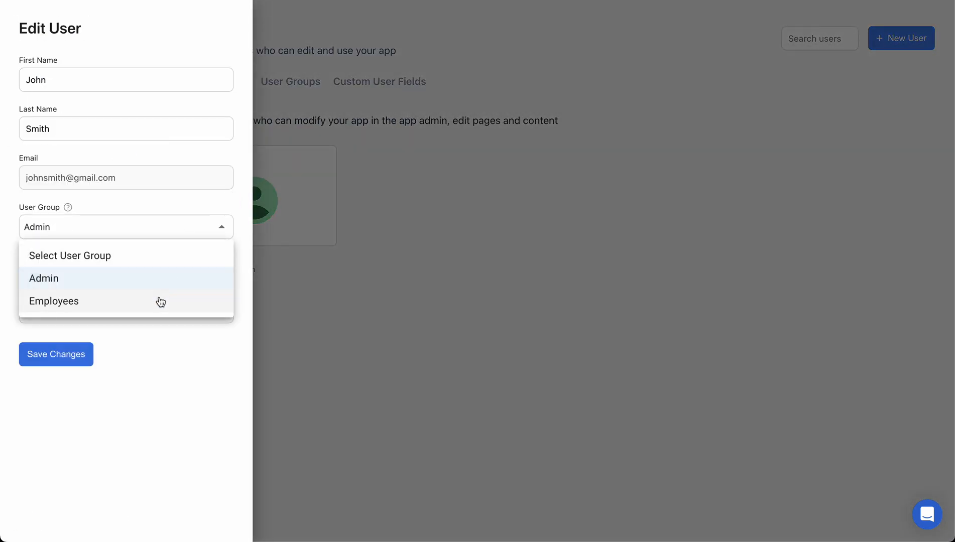
left_click(57, 354)
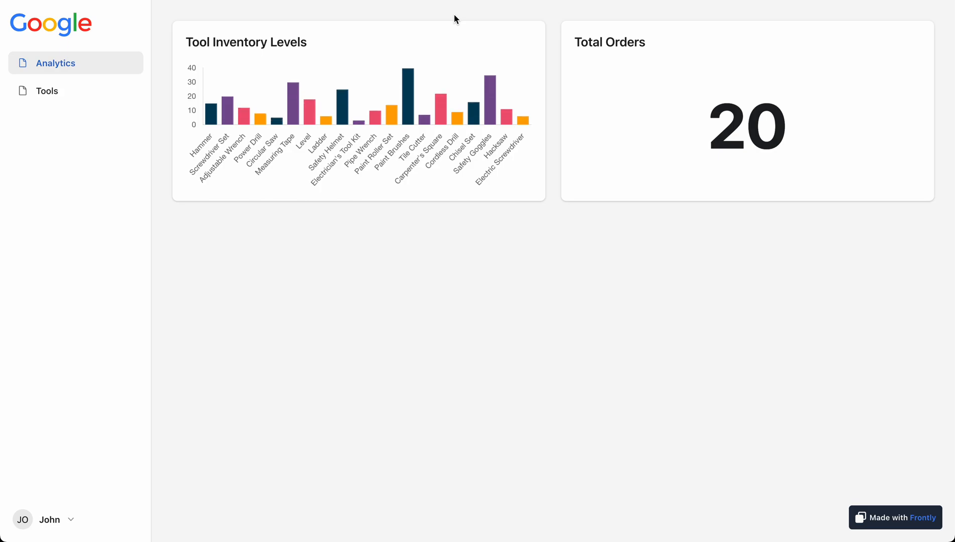
mouse_move(640, 79)
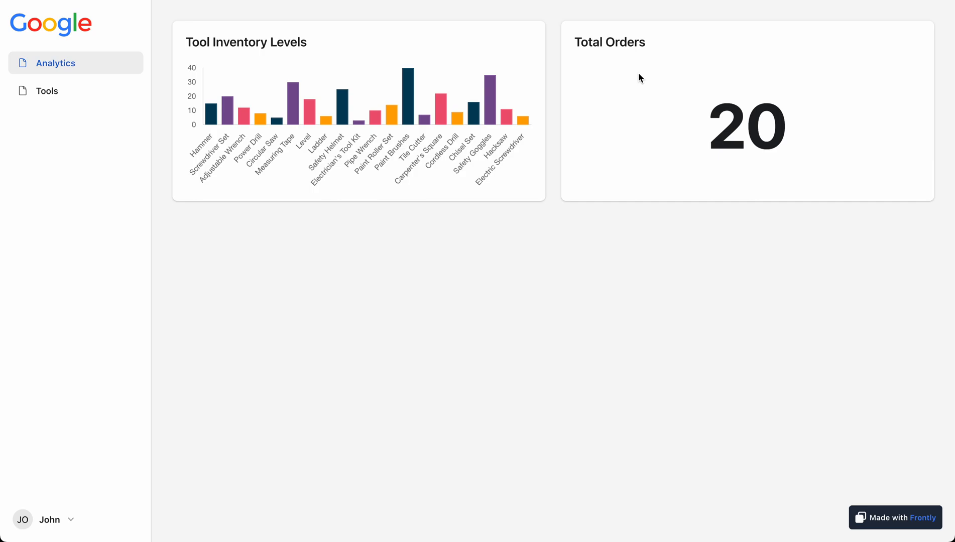
mouse_move(472, 277)
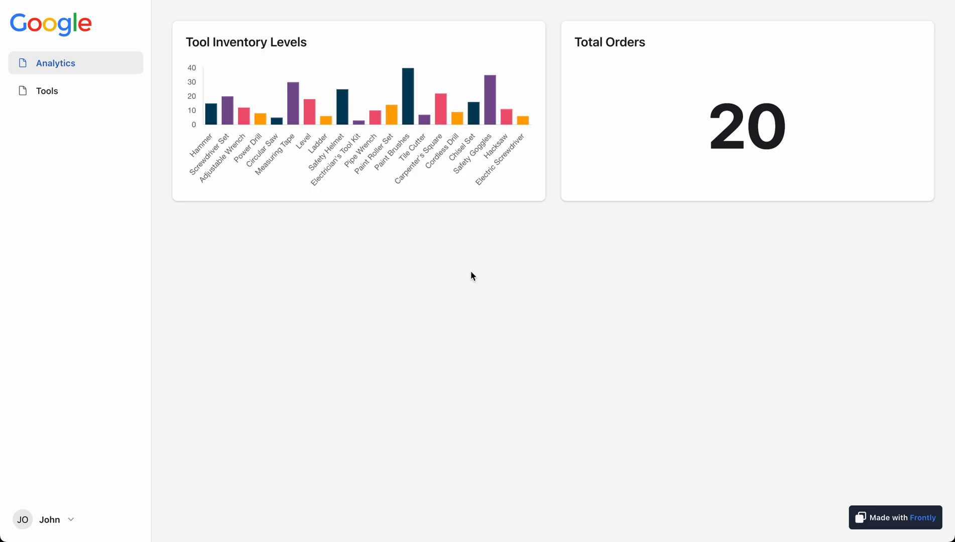